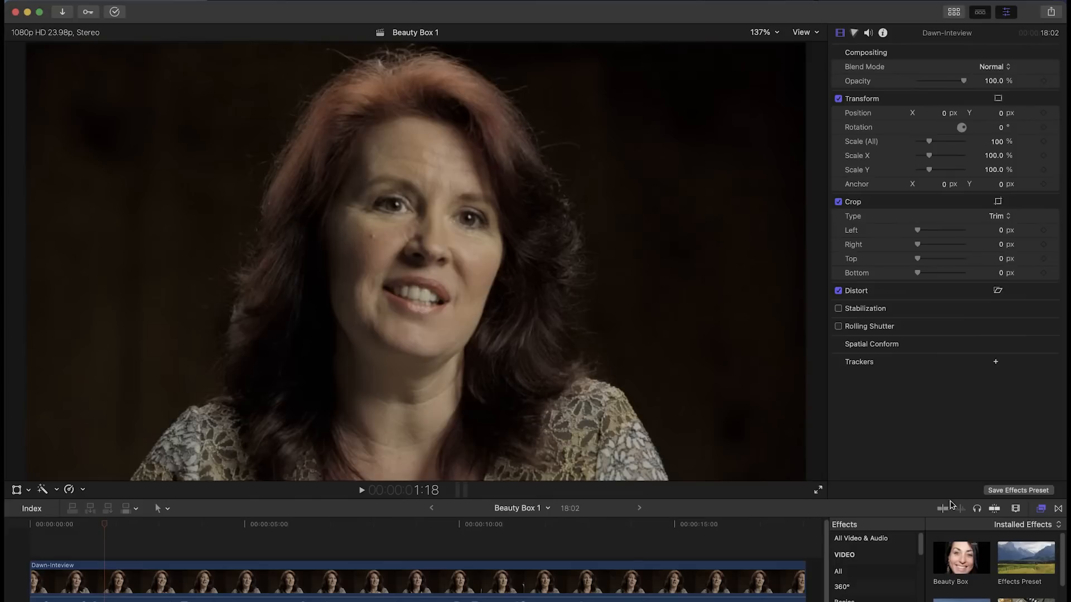
- Apply the Beauty Box effect from Installed Effects to the interview clip
{"action": "left_click", "coordinate": [960, 559]}
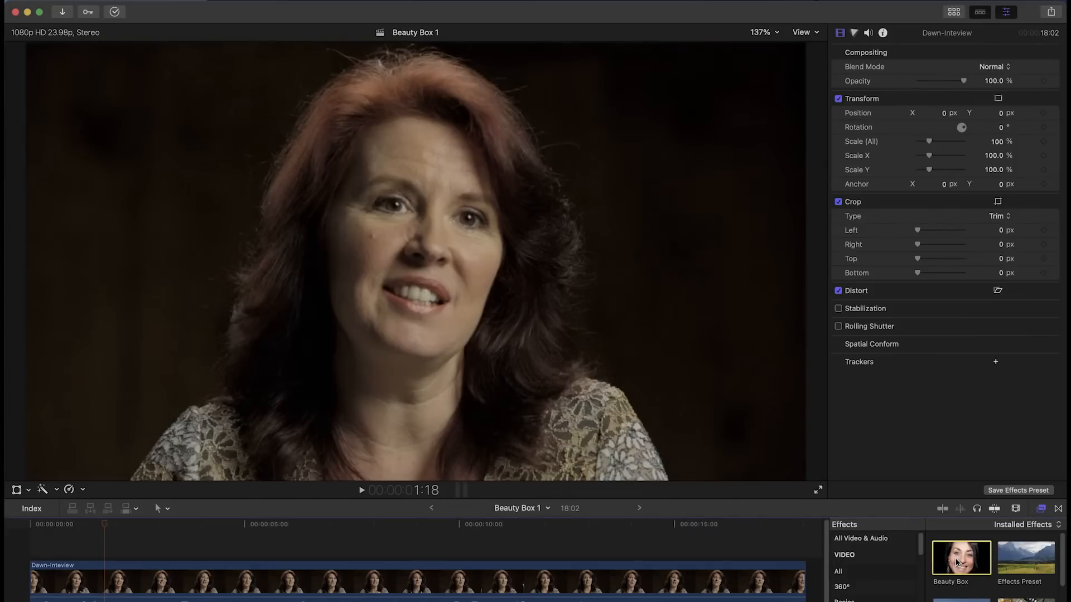
{"action": "double_click", "coordinate": [960, 558]}
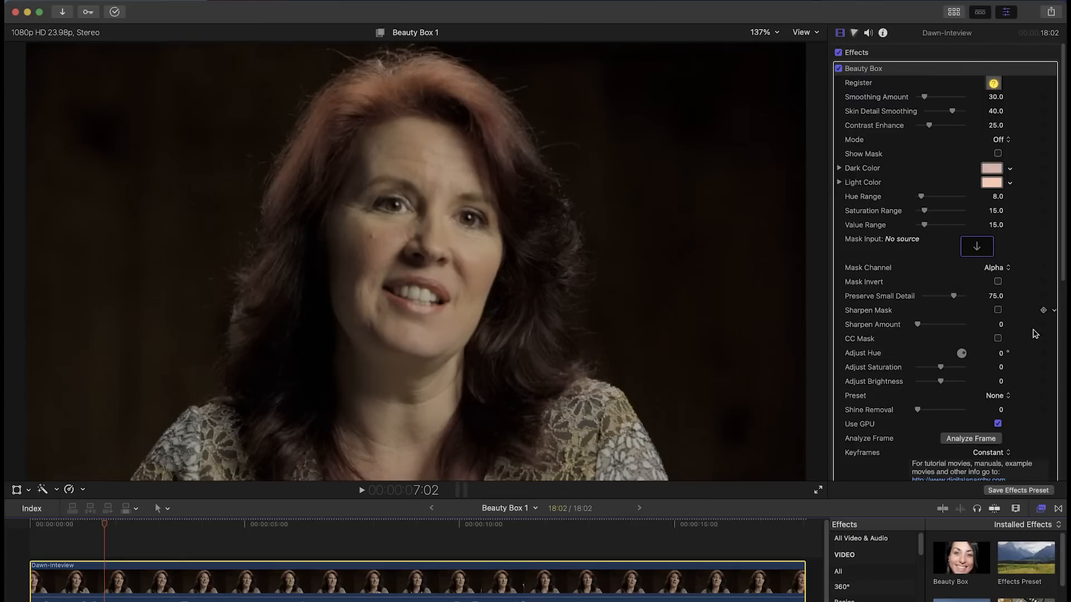
{"action": "mouse_move", "coordinate": [922, 376]}
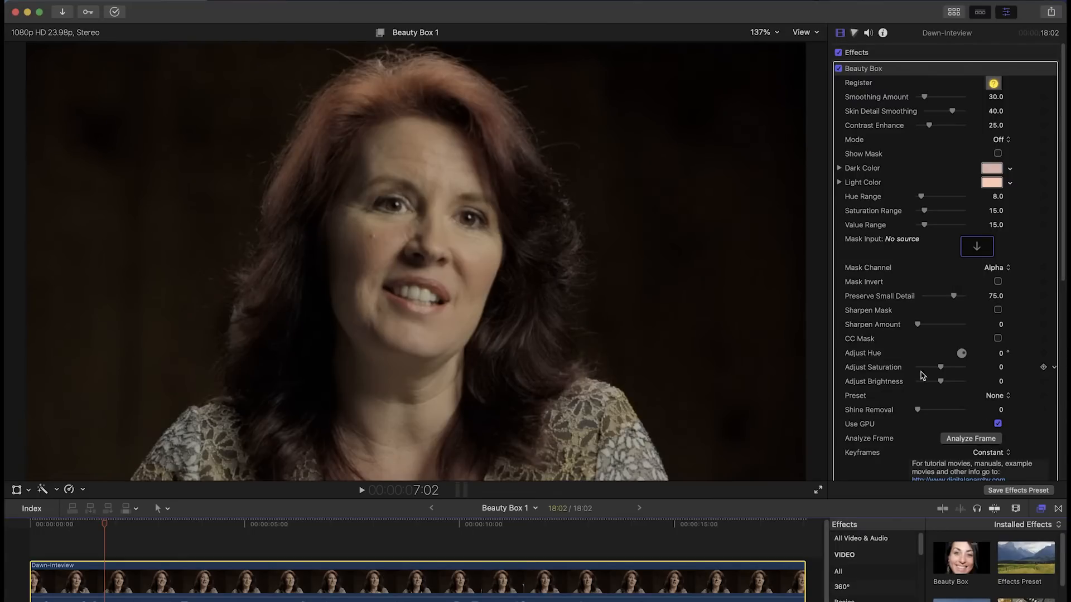
- Confirm Final Cut Pro is version 10.6, then list the video effect categories
{"action": "left_click", "coordinate": [48, 5]}
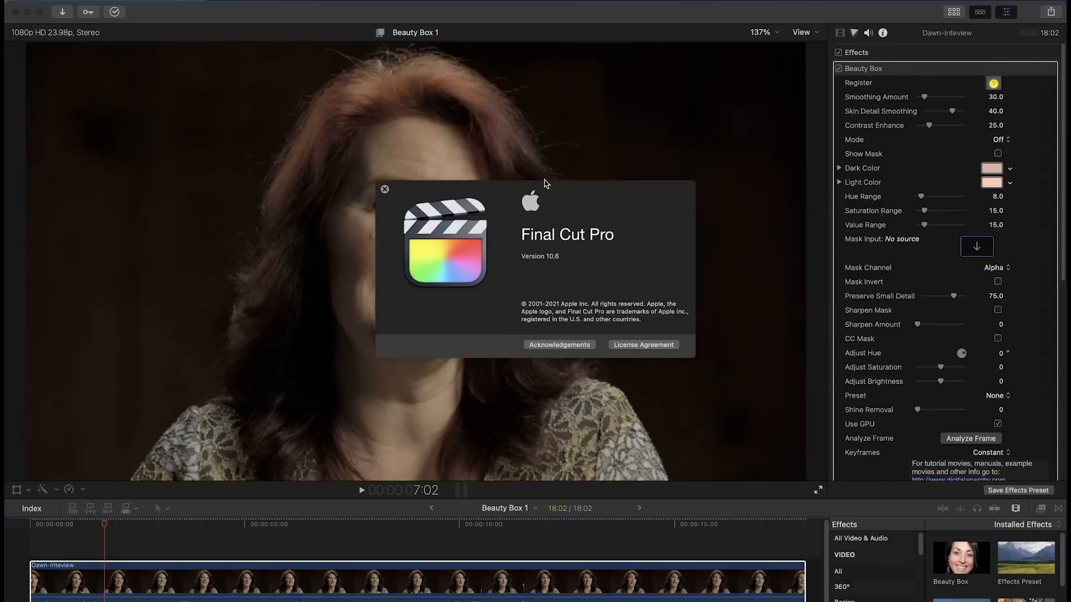
{"action": "left_click", "coordinate": [384, 189]}
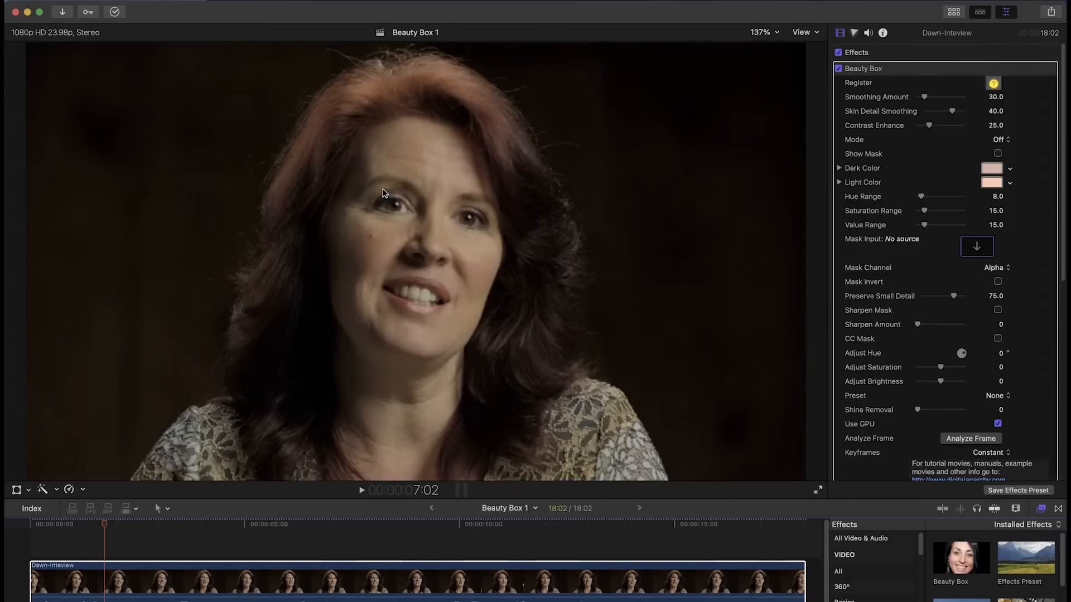
{"action": "mouse_move", "coordinate": [860, 527]}
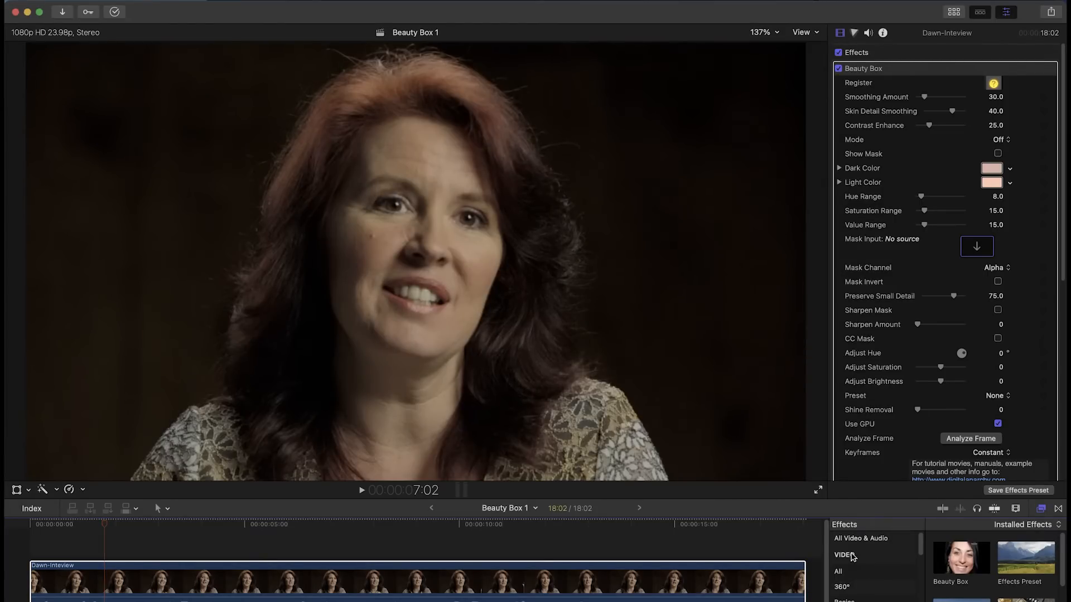
{"action": "left_click", "coordinate": [844, 554]}
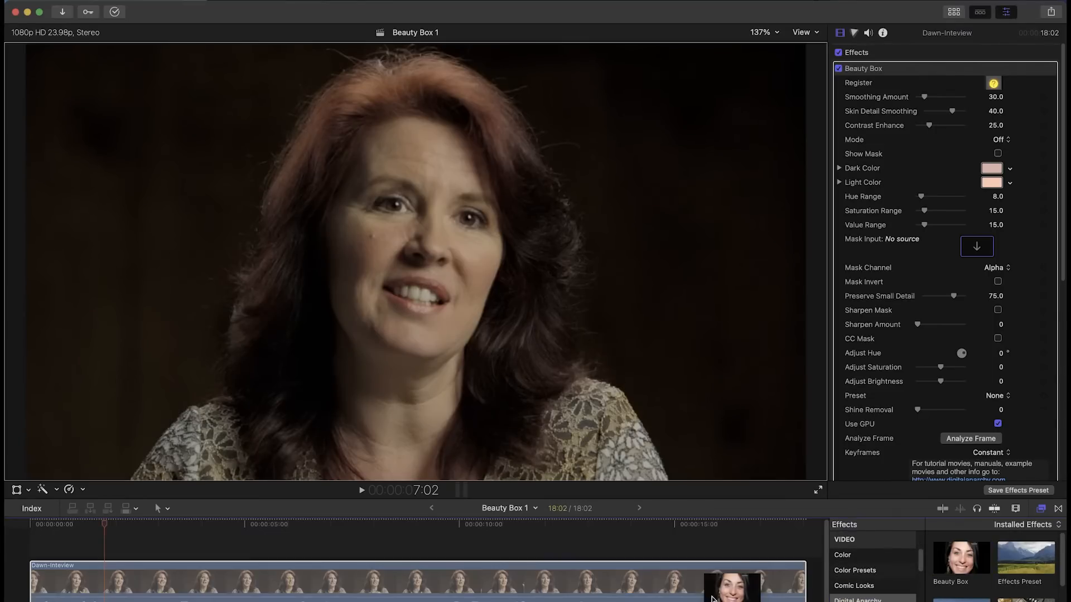
- Select the clip in the timeline to view the Beauty Box demo watermark
{"action": "left_click", "coordinate": [104, 525]}
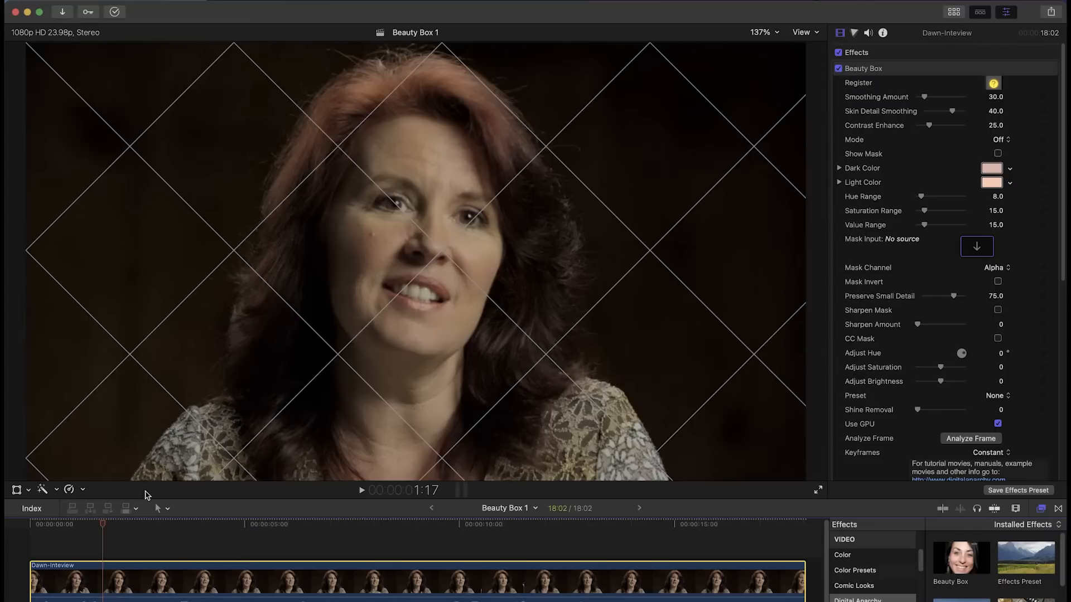
{"action": "mouse_move", "coordinate": [286, 441]}
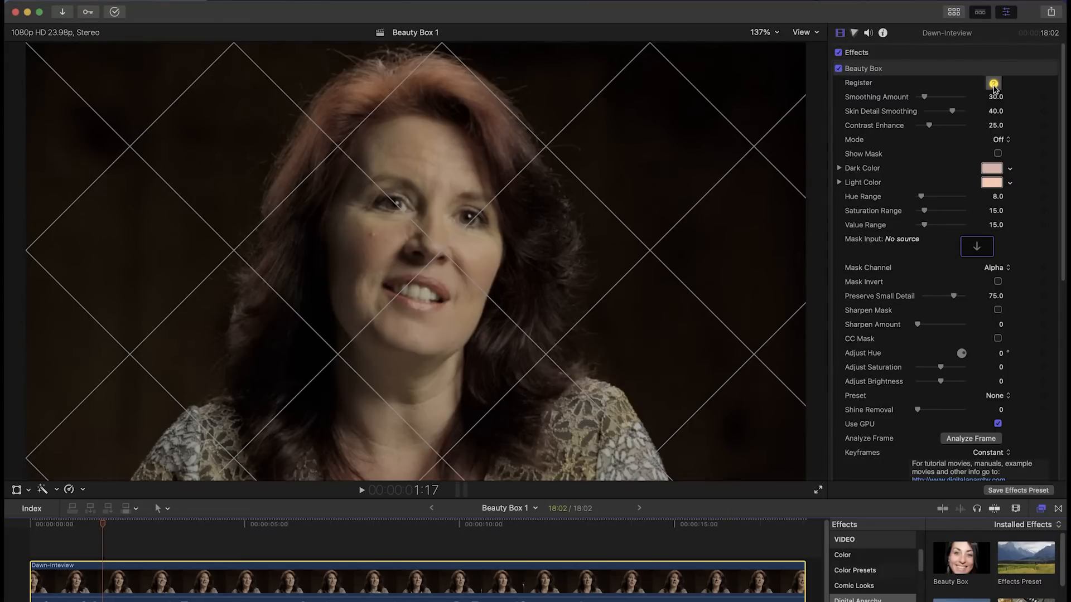
{"action": "mouse_move", "coordinate": [1038, 353]}
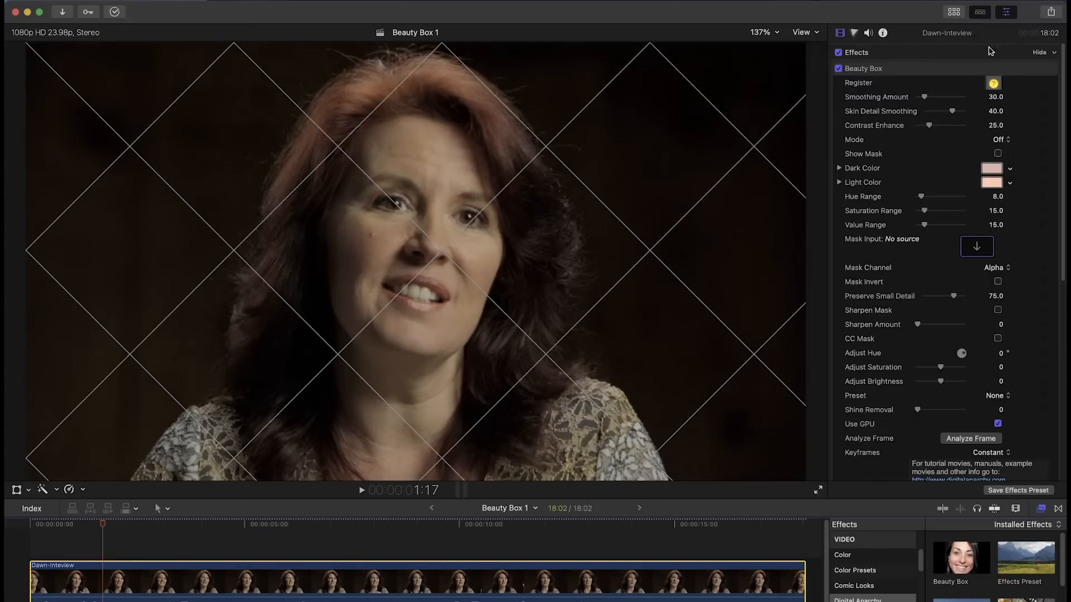
- Authorize Beauty Box under the name 'Digital anarchy' with its serial number and activate online
{"action": "left_click", "coordinate": [994, 82]}
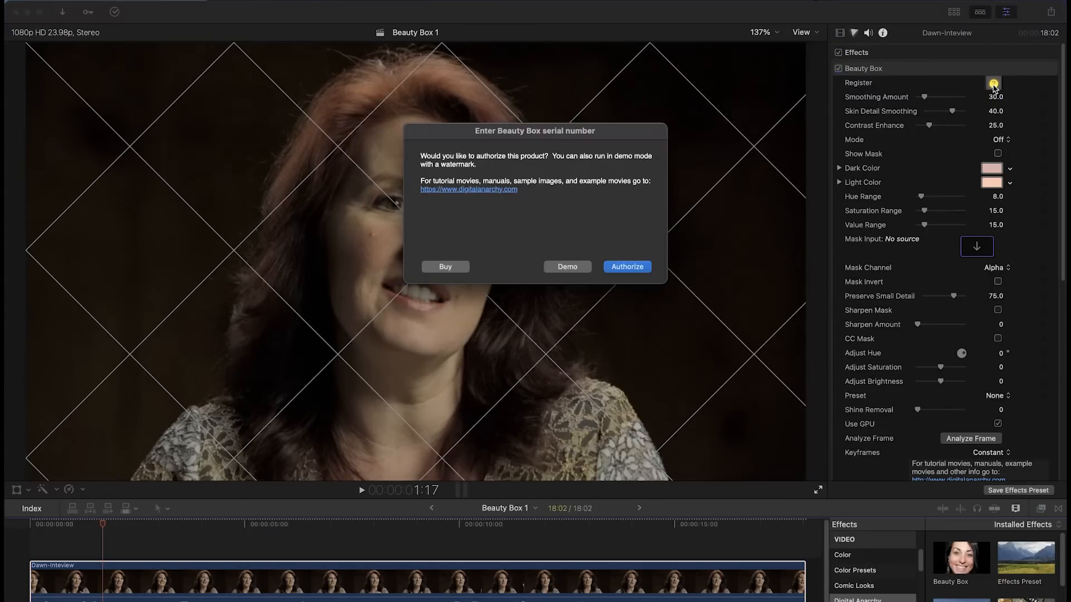
{"action": "left_click", "coordinate": [626, 267]}
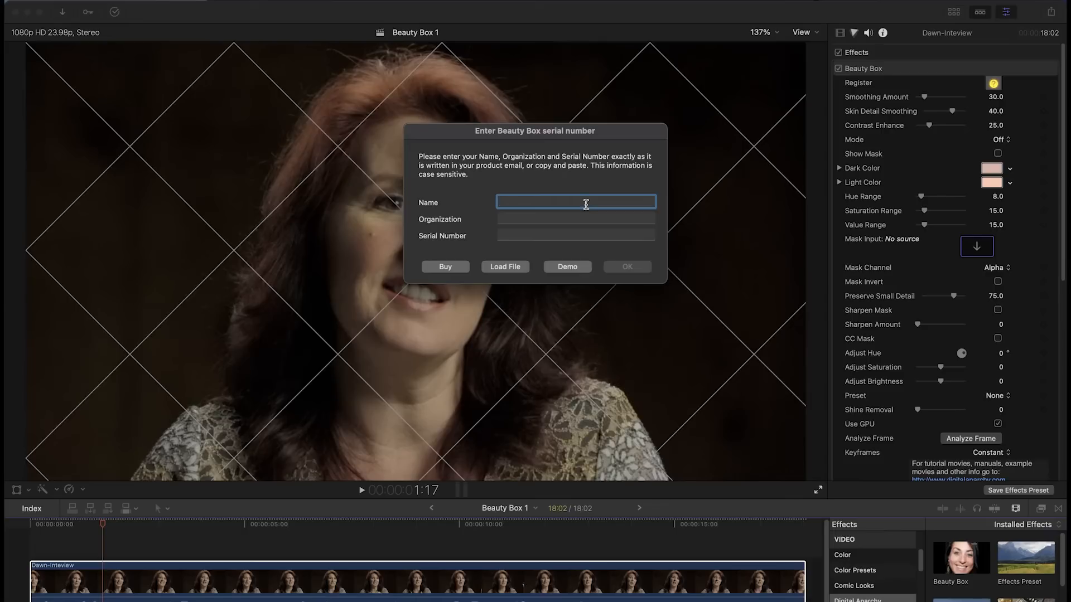
{"action": "type", "text": "D"}
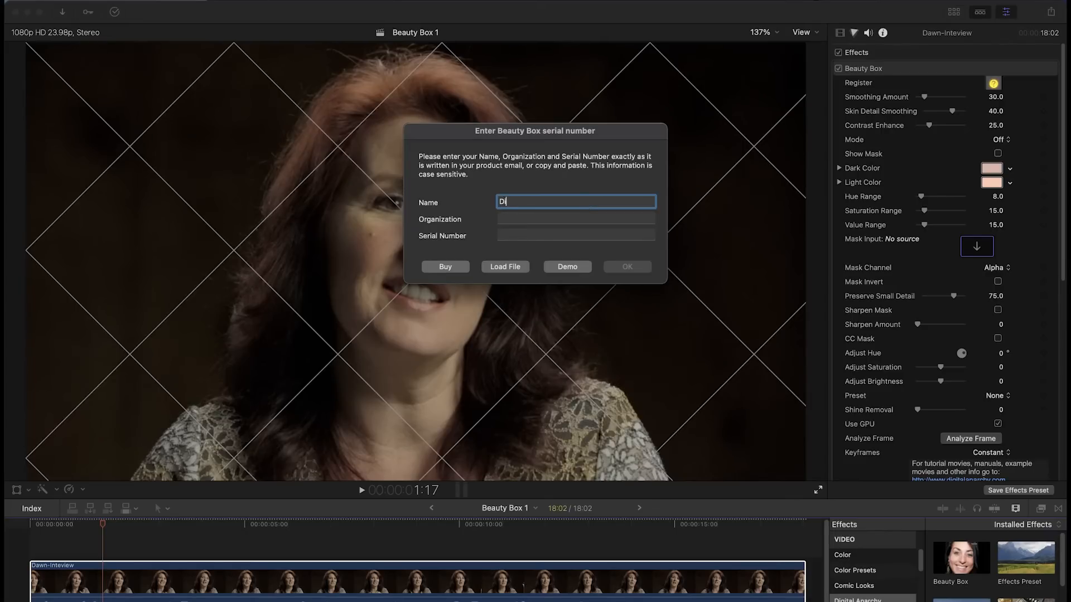
{"action": "type", "text": "Digital anarchy"}
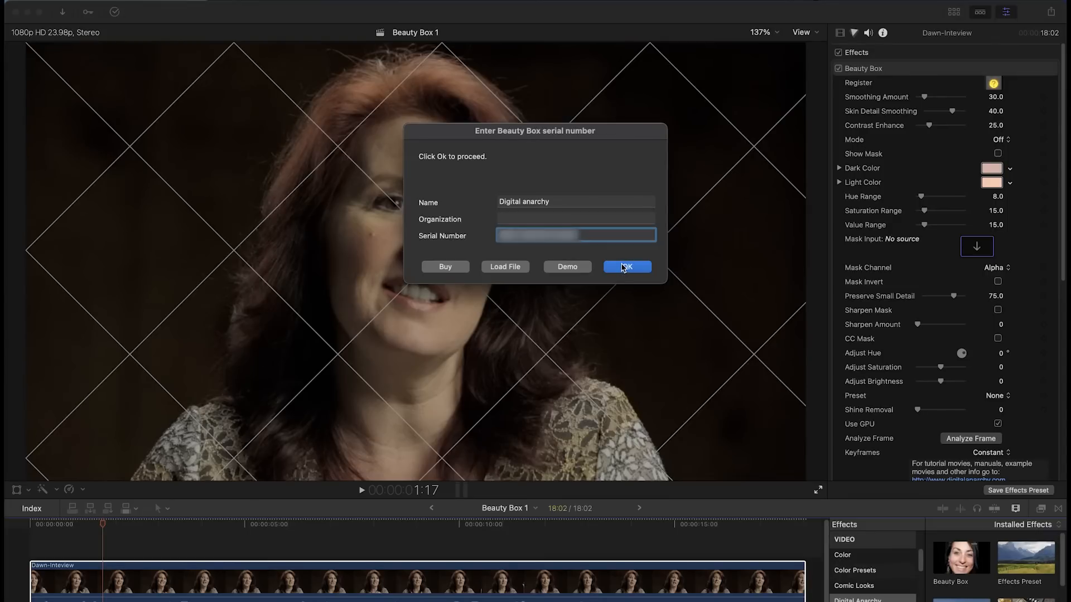
{"action": "left_click", "coordinate": [626, 267]}
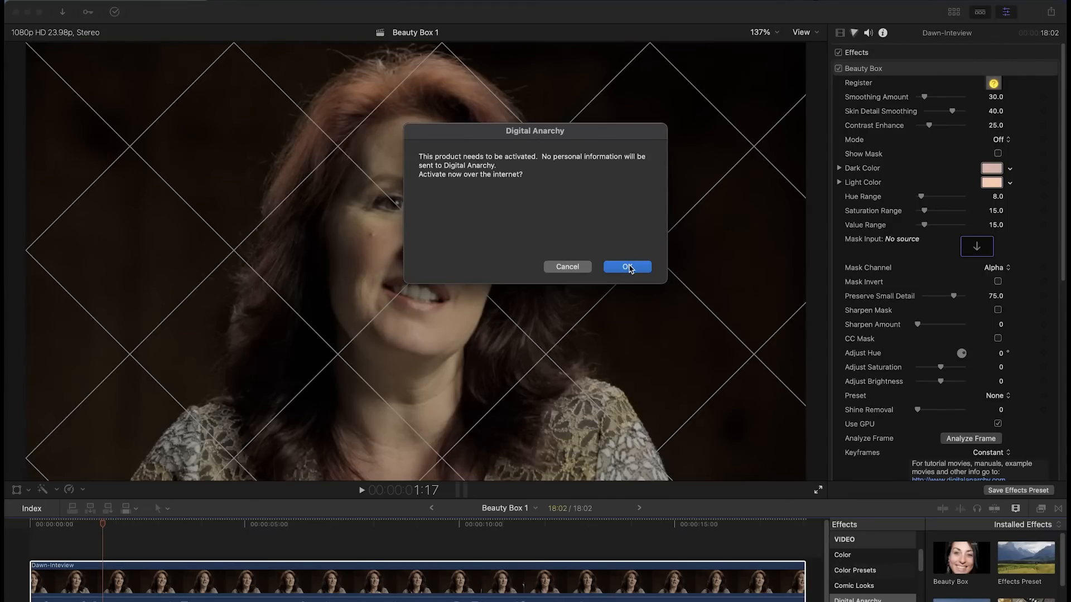
{"action": "left_click", "coordinate": [626, 267]}
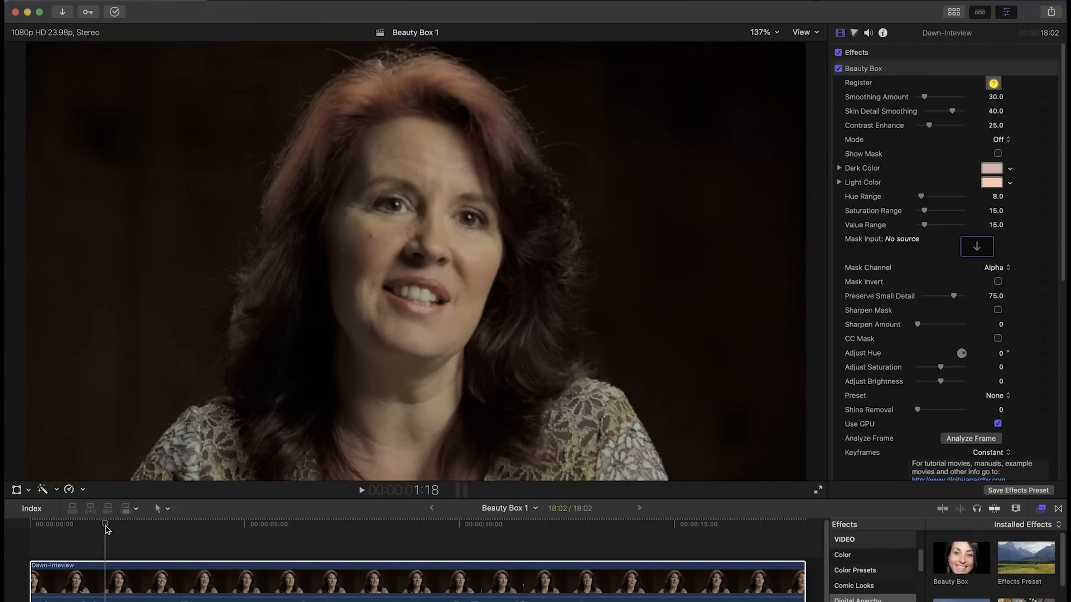
{"action": "mouse_move", "coordinate": [216, 430]}
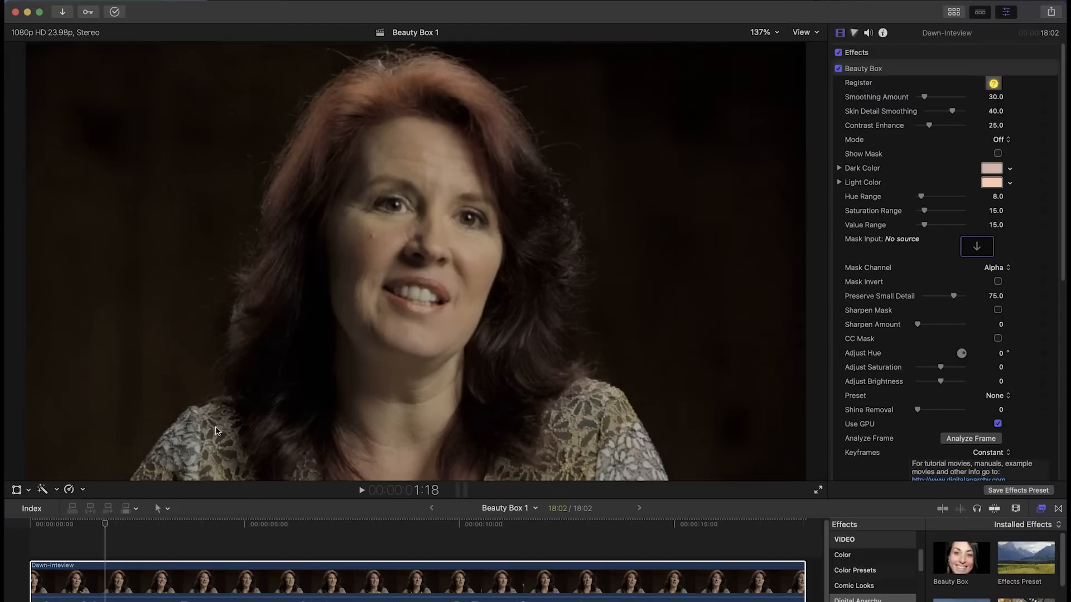
{"action": "mouse_move", "coordinate": [323, 372]}
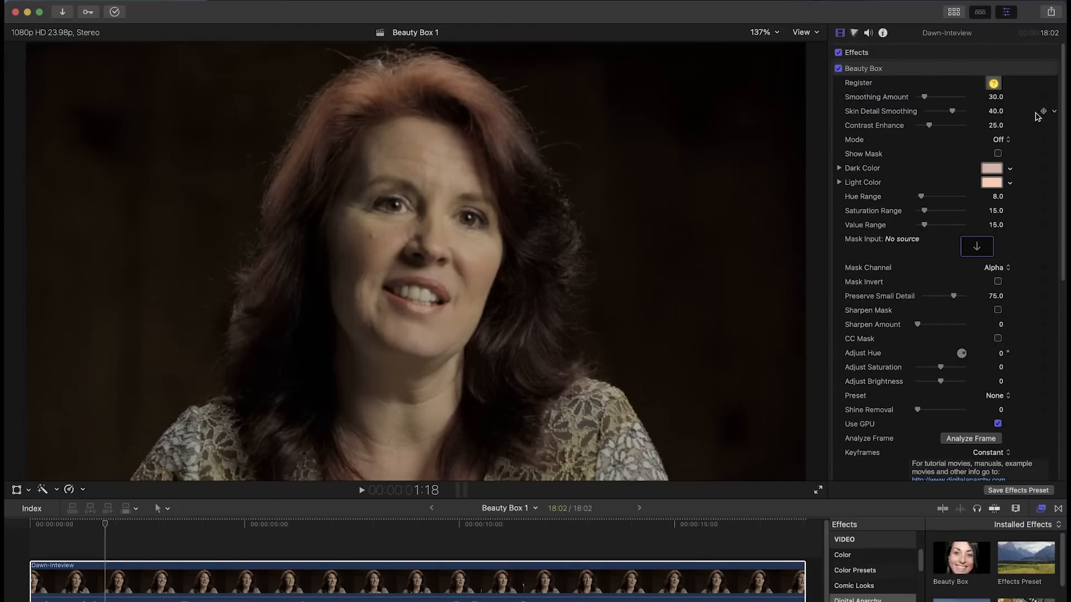
{"action": "mouse_move", "coordinate": [914, 232]}
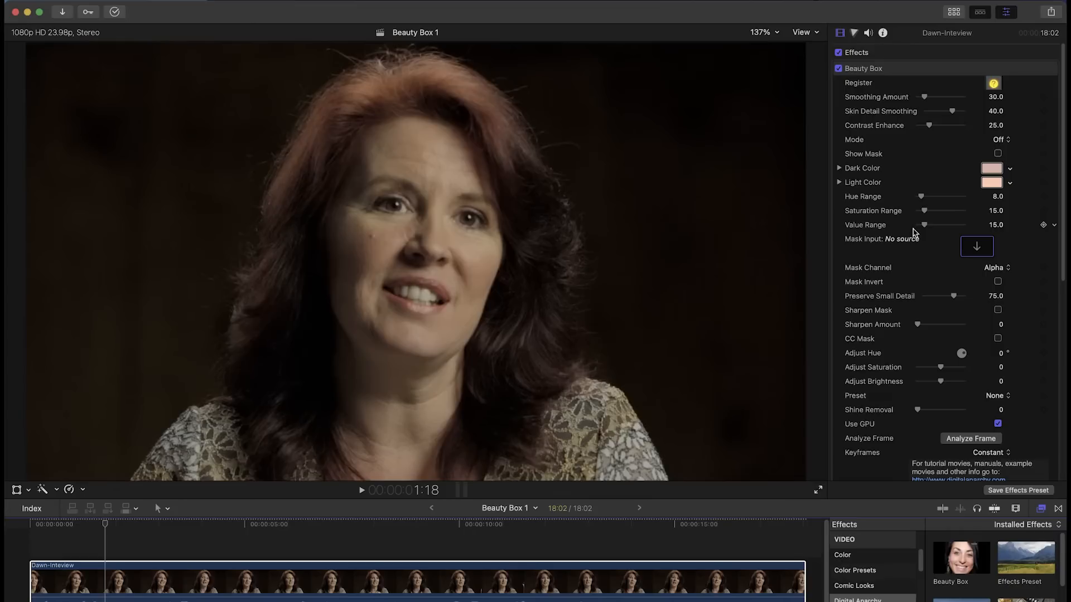
{"action": "mouse_move", "coordinate": [922, 370]}
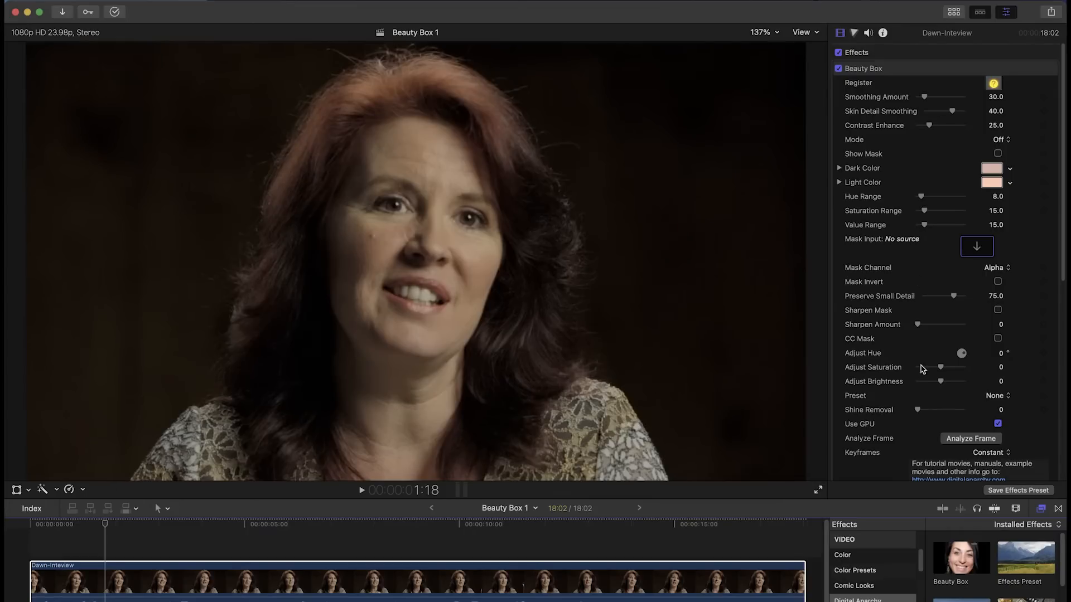
{"action": "mouse_move", "coordinate": [970, 439]}
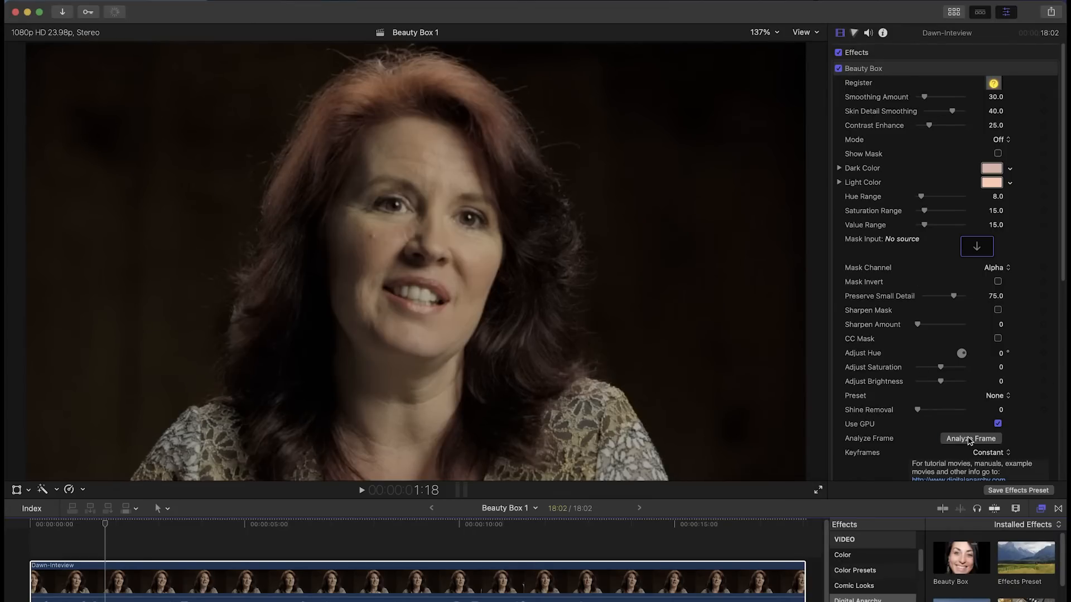
- Analyze the current frame to set Beauty Box's Dark and Light skin colours
{"action": "left_click", "coordinate": [970, 439]}
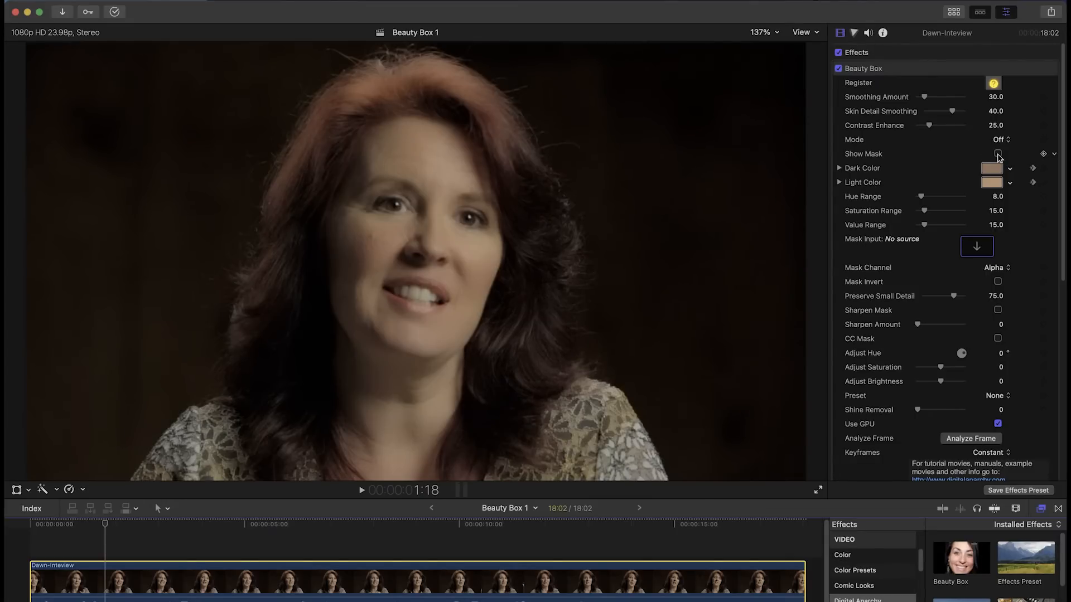
- Turn on Show Mask and move the playhead later to review the skin mask
{"action": "left_click", "coordinate": [997, 154]}
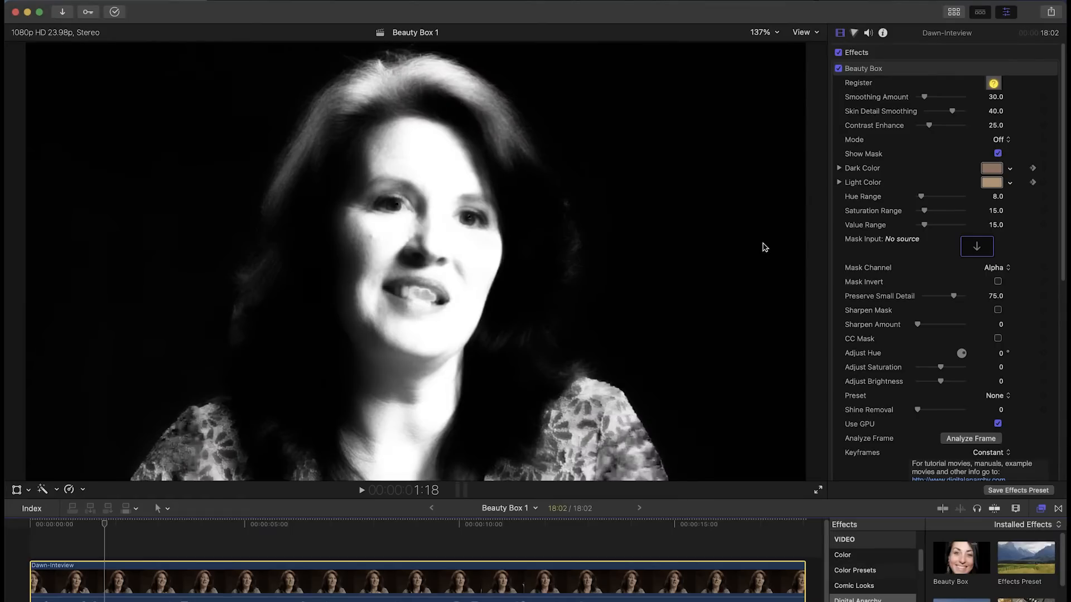
{"action": "mouse_move", "coordinate": [581, 356]}
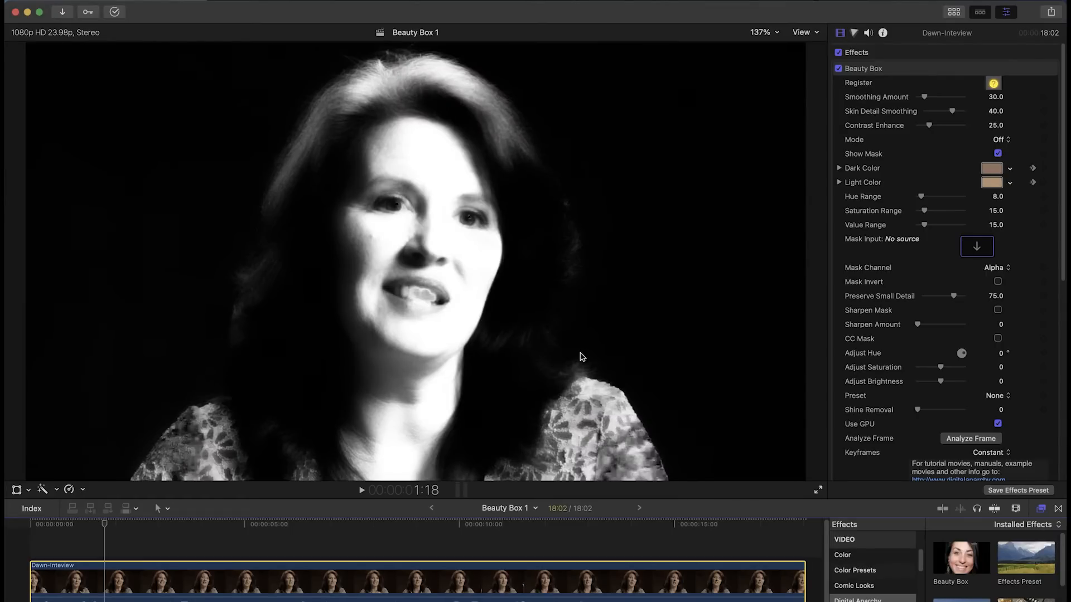
{"action": "mouse_move", "coordinate": [471, 280]}
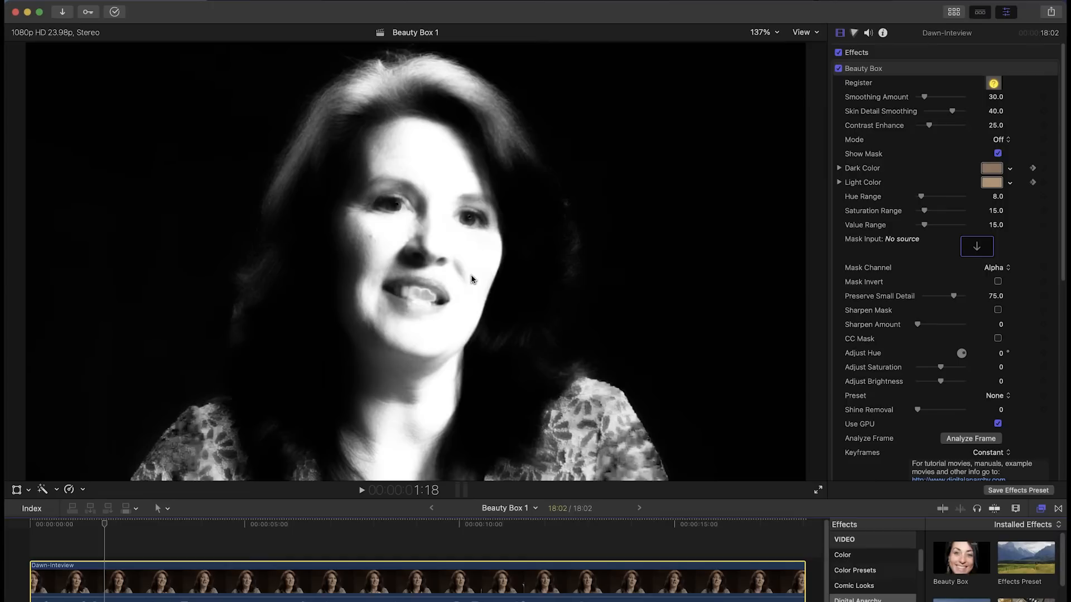
{"action": "mouse_move", "coordinate": [535, 150]}
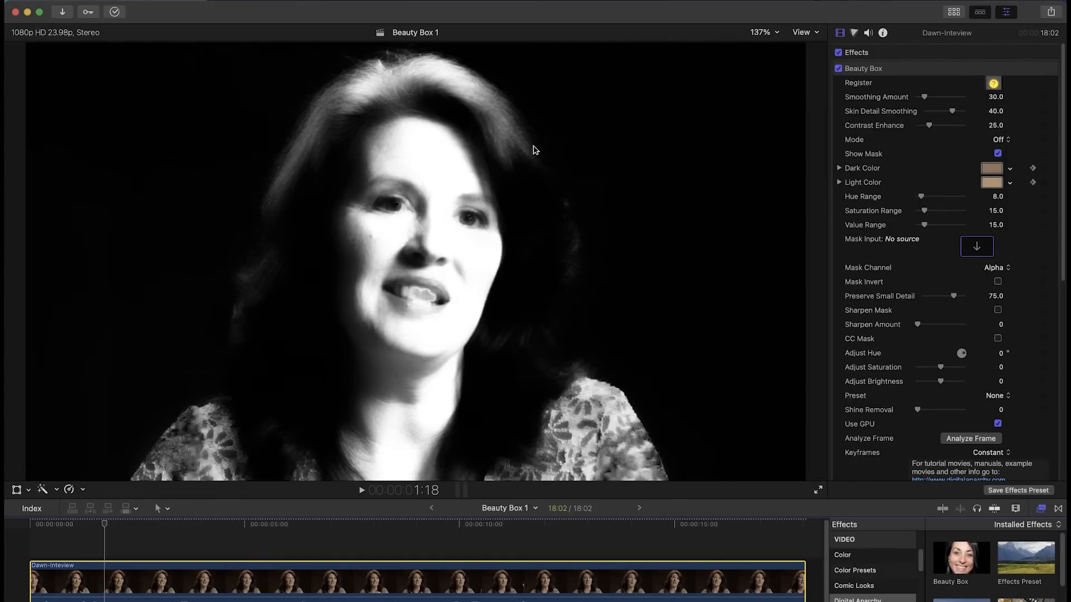
{"action": "mouse_move", "coordinate": [101, 225]}
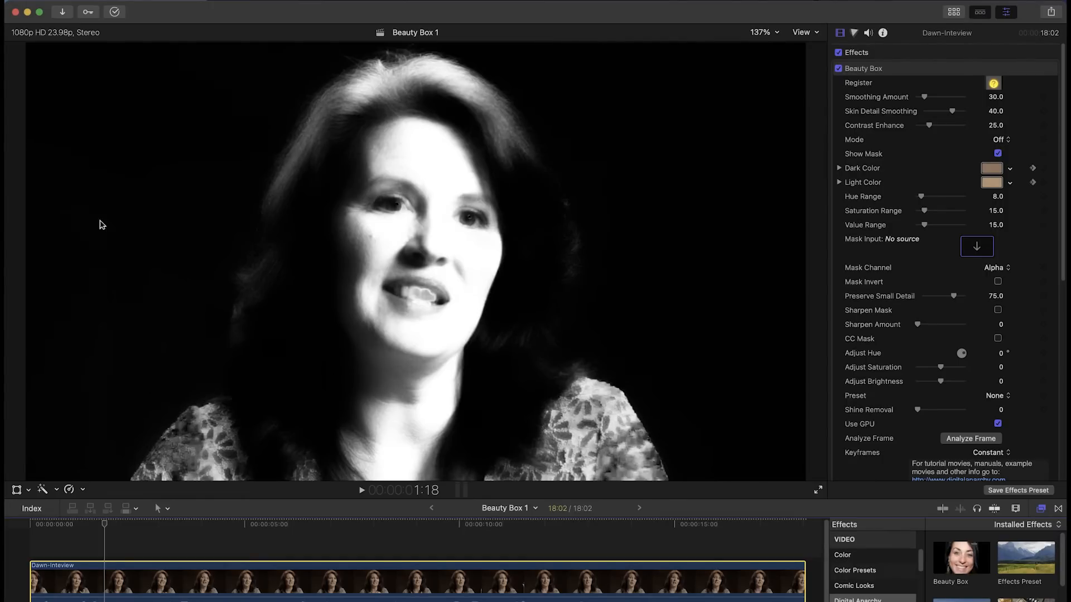
{"action": "mouse_move", "coordinate": [143, 357]}
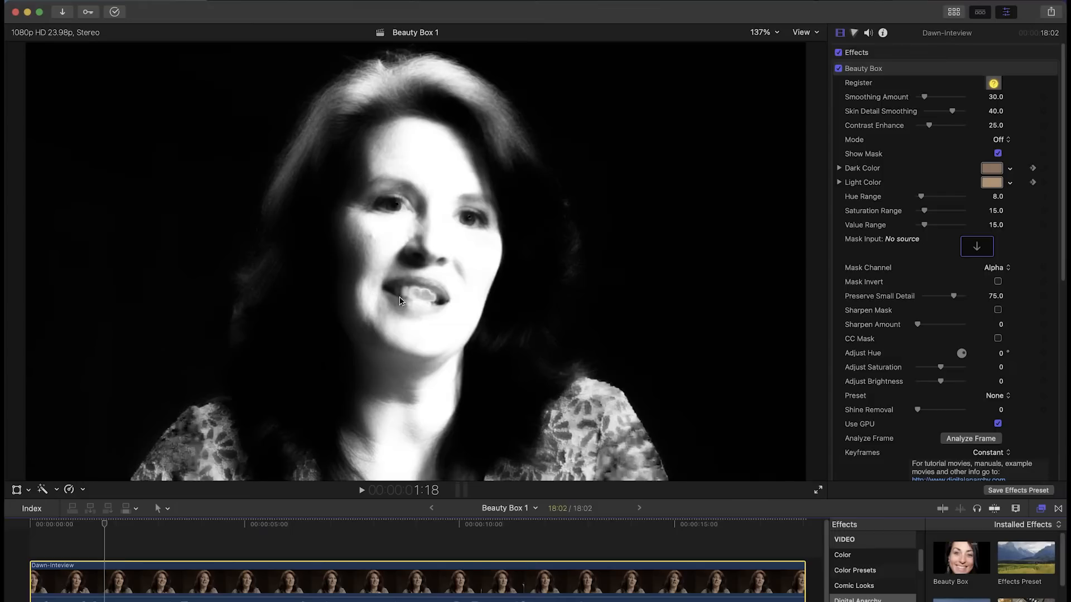
{"action": "mouse_move", "coordinate": [540, 121]}
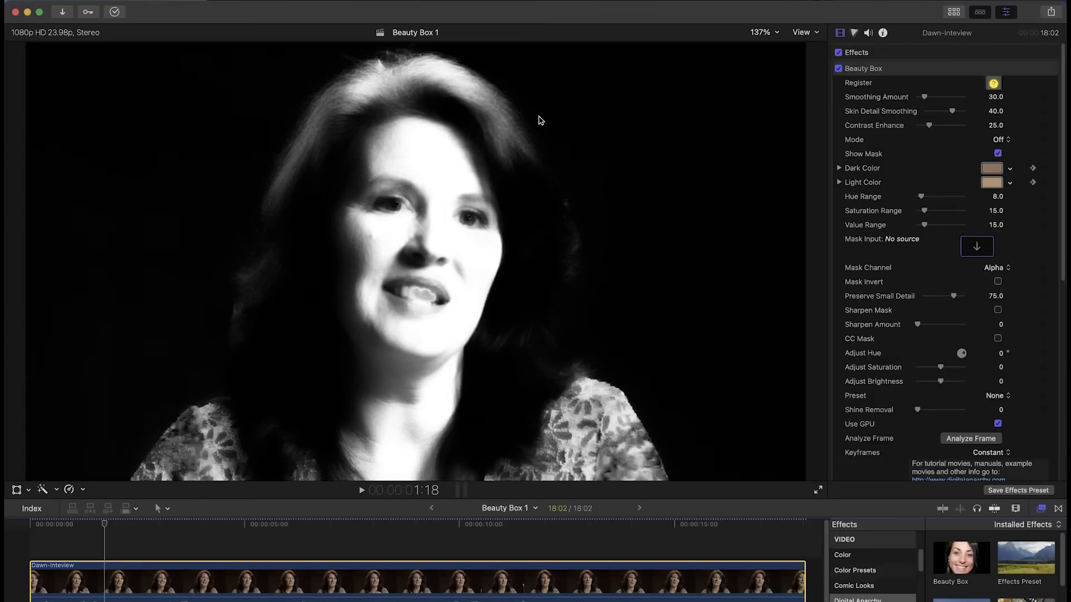
{"action": "mouse_move", "coordinate": [378, 571]}
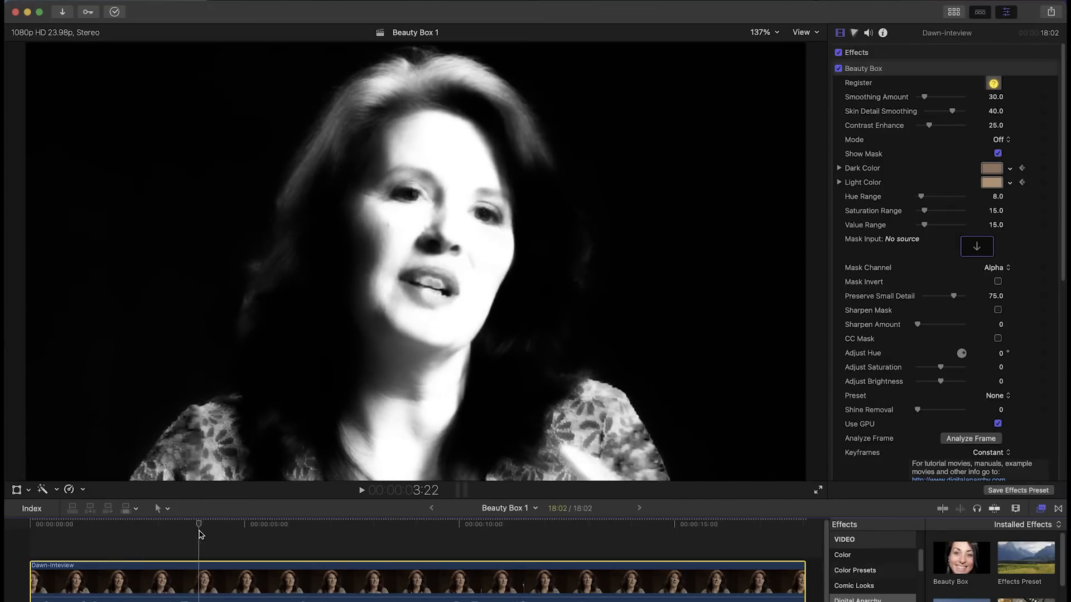
{"action": "left_click", "coordinate": [417, 524]}
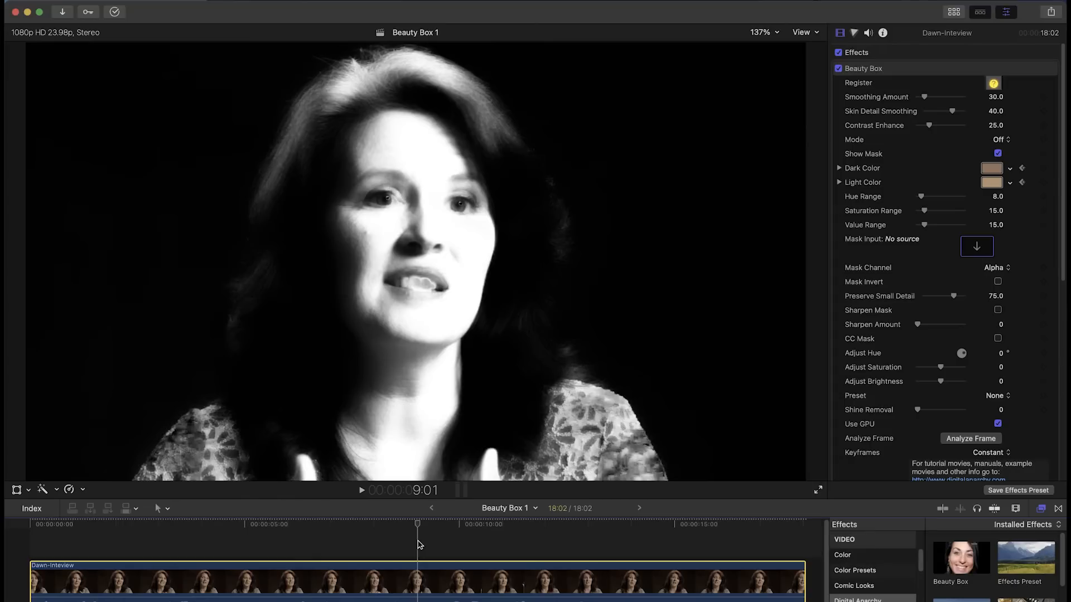
{"action": "mouse_move", "coordinate": [728, 221]}
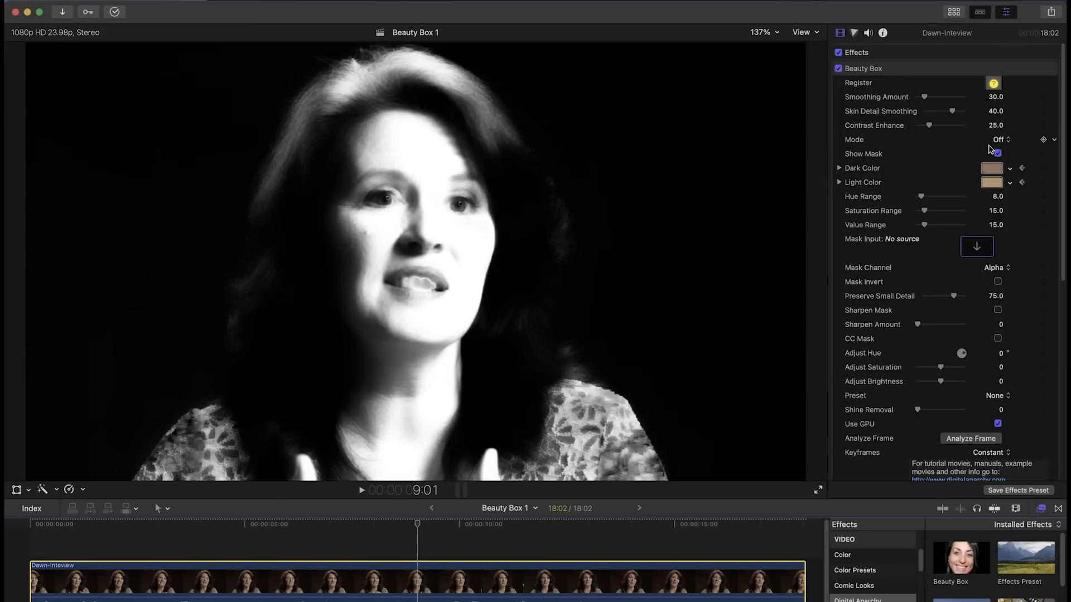
- Hide the skin mask and select the Smoothing Amount field for editing
{"action": "left_click", "coordinate": [997, 154]}
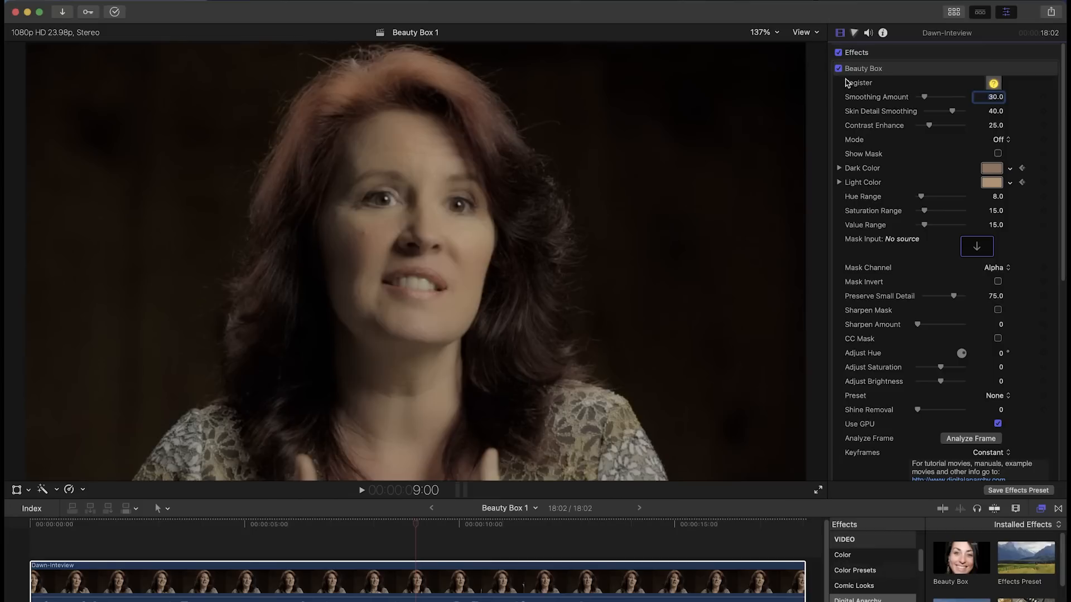
{"action": "left_click", "coordinate": [839, 68]}
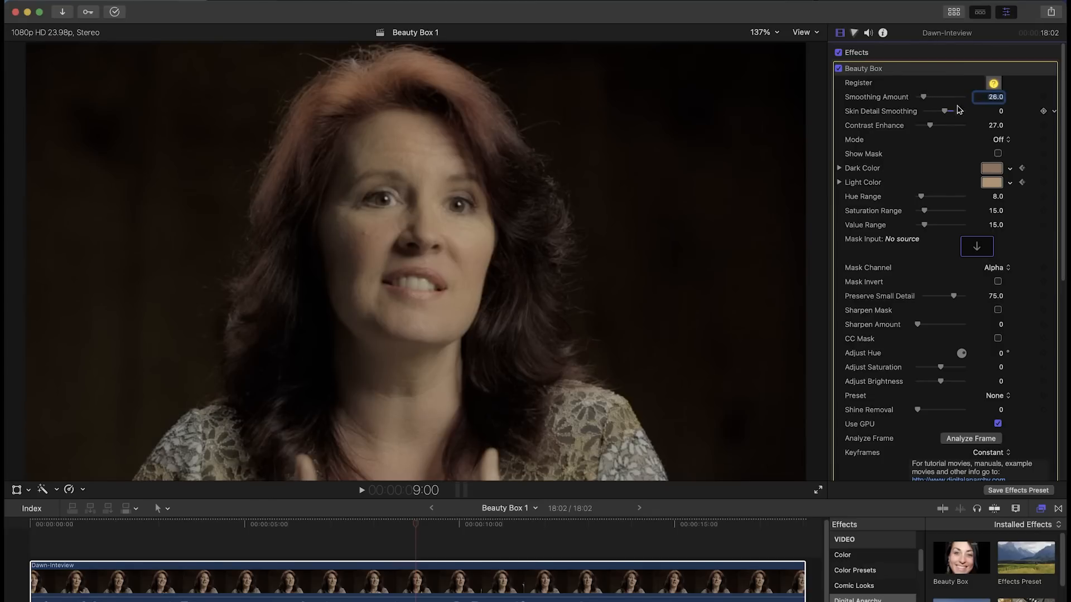
{"action": "mouse_move", "coordinate": [1018, 89]}
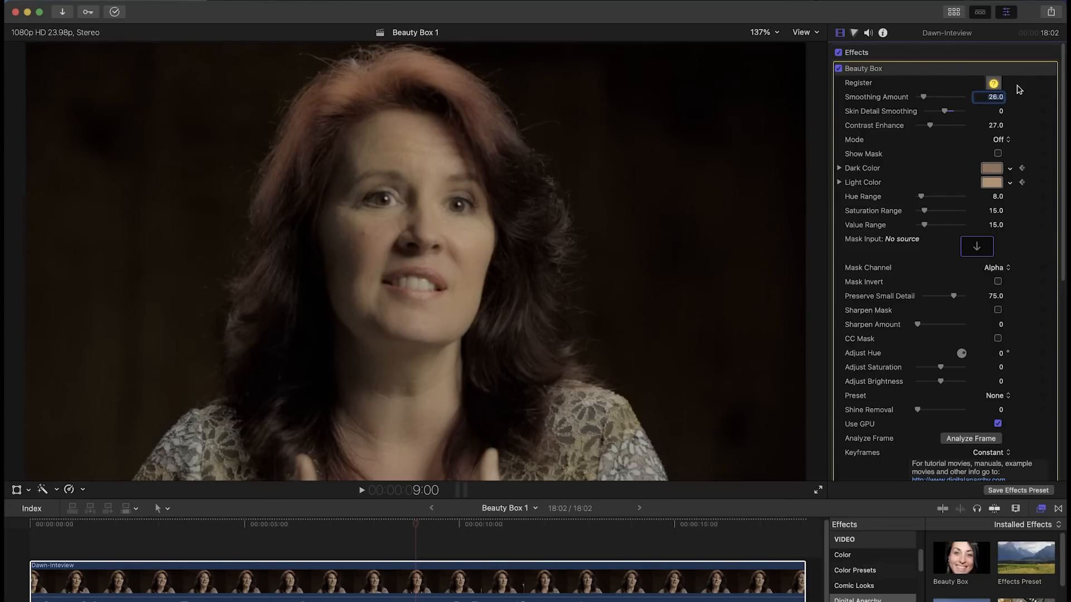
- Open the Beauty Box Mode pop-up showing Off, Set Color and Add Color
{"action": "left_click", "coordinate": [999, 139]}
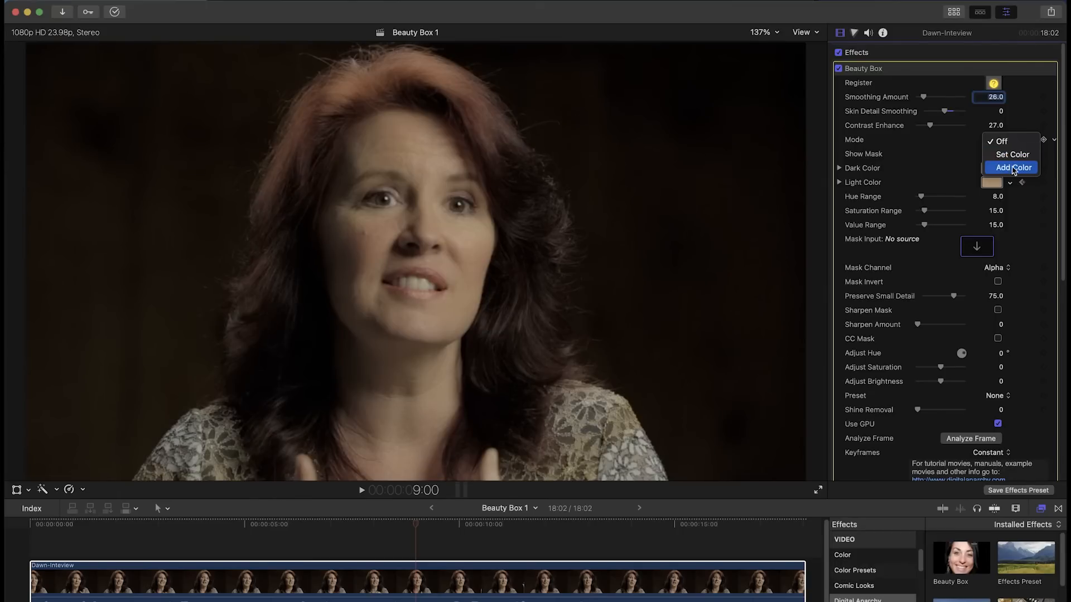
- Try Set Color mode, then switch Beauty Box's correction mode to Add Color
{"action": "left_click", "coordinate": [1012, 154]}
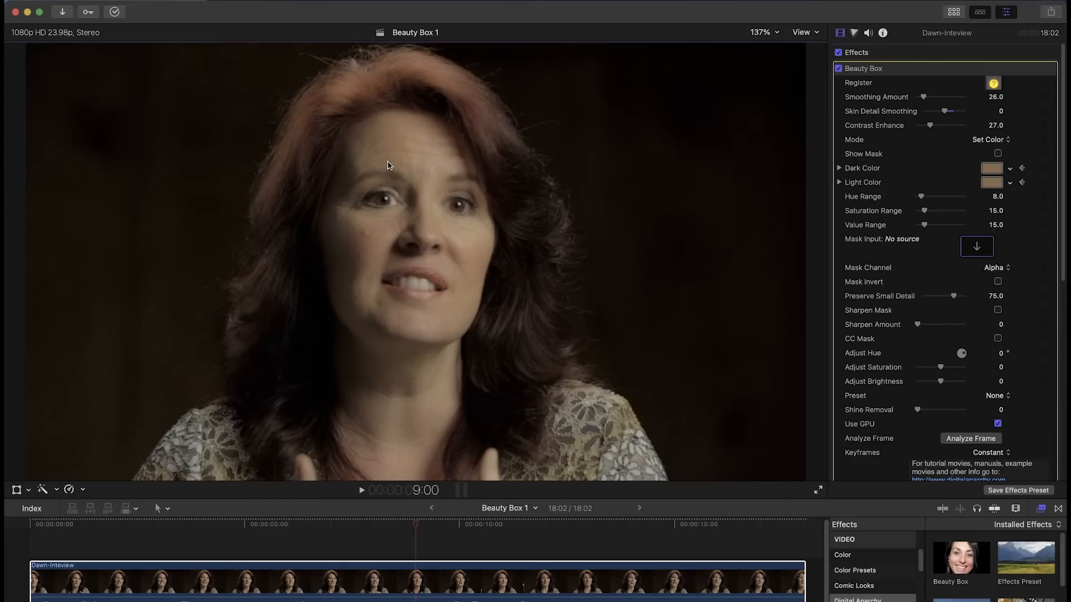
{"action": "mouse_move", "coordinate": [992, 149]}
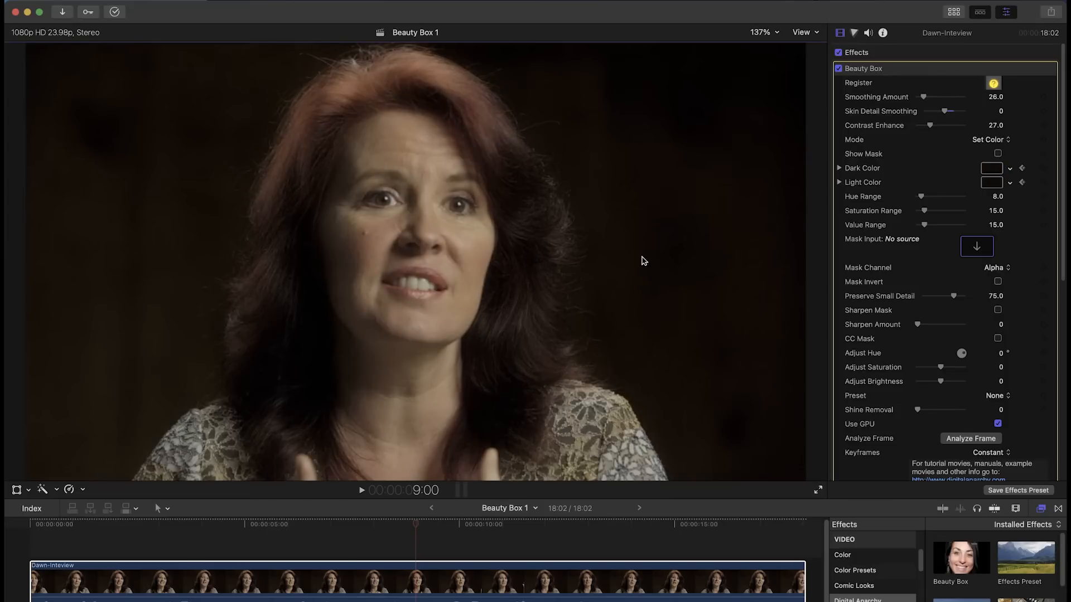
{"action": "mouse_move", "coordinate": [345, 331]}
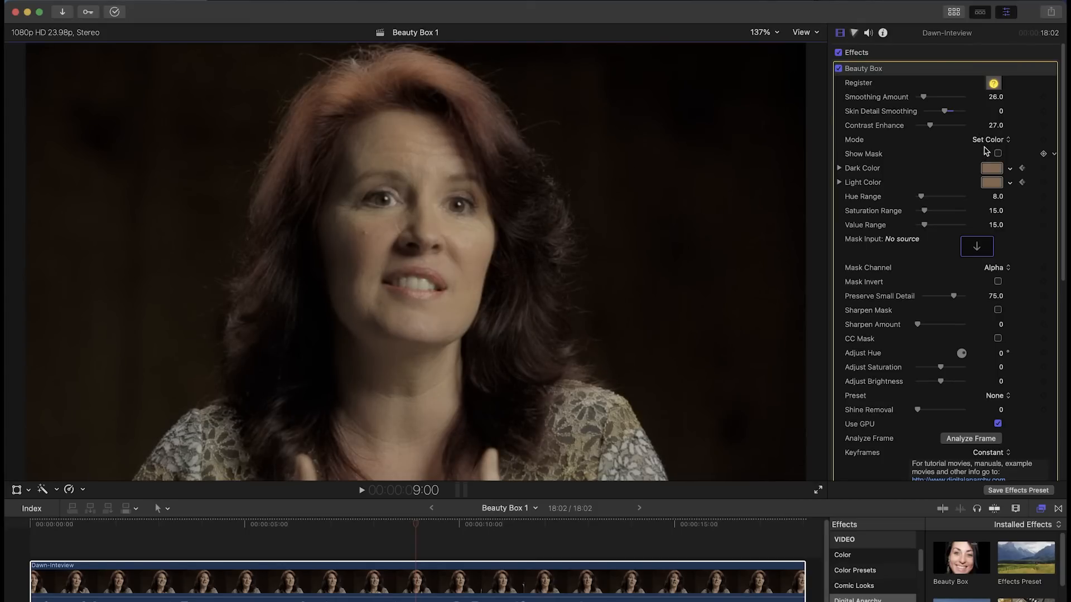
{"action": "left_click", "coordinate": [989, 139]}
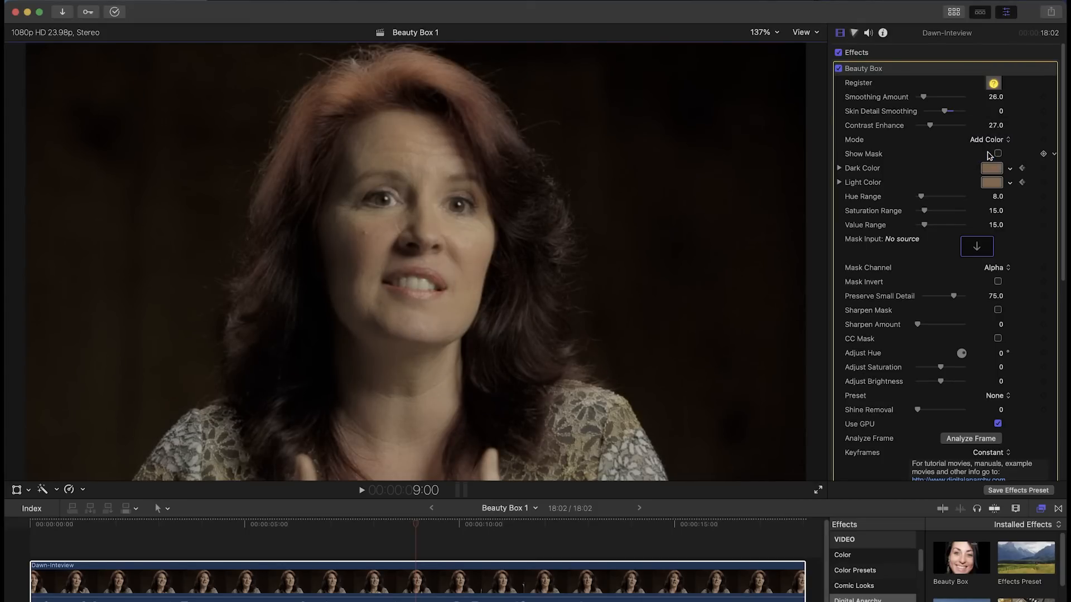
- Re-analyze the frame with the mask shown, setting Hue 5, Saturation 20, Value 10 ranges
{"action": "left_click", "coordinate": [997, 154]}
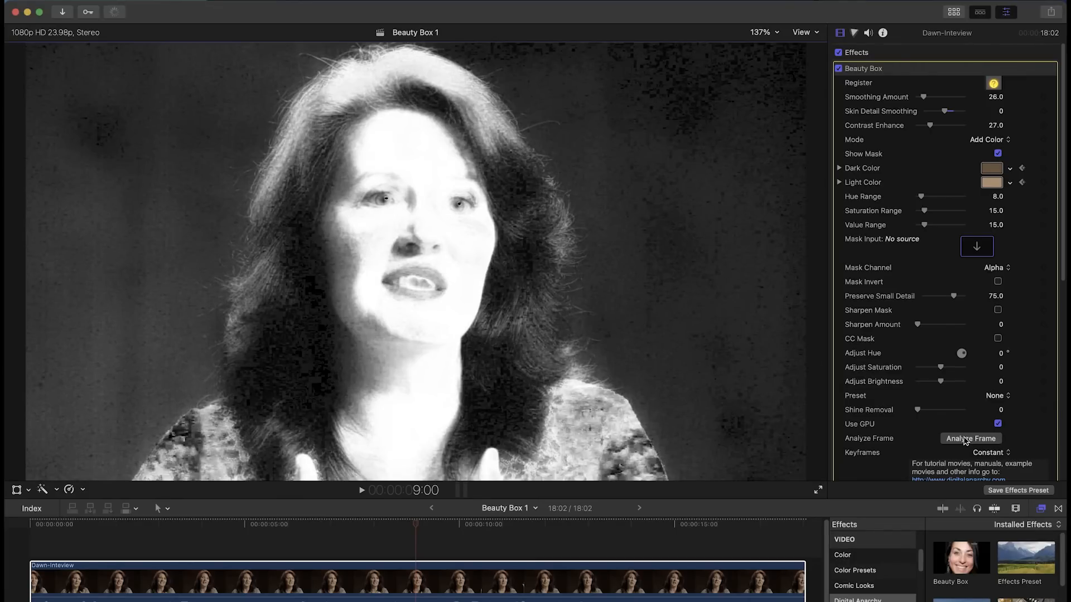
{"action": "left_click", "coordinate": [970, 438]}
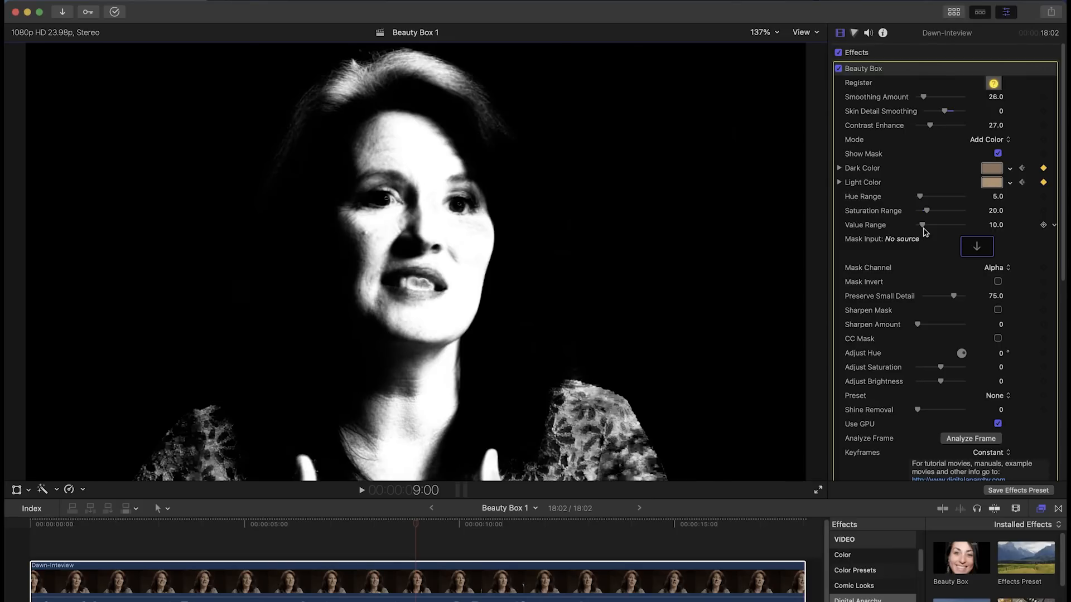
{"action": "mouse_move", "coordinate": [936, 213]}
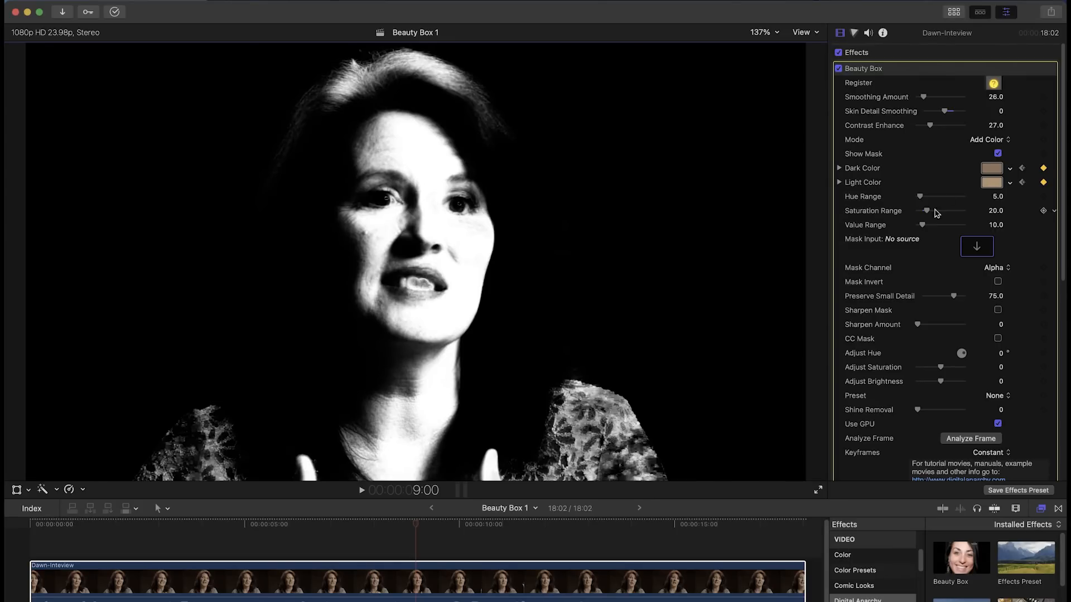
{"action": "left_click", "coordinate": [997, 154]}
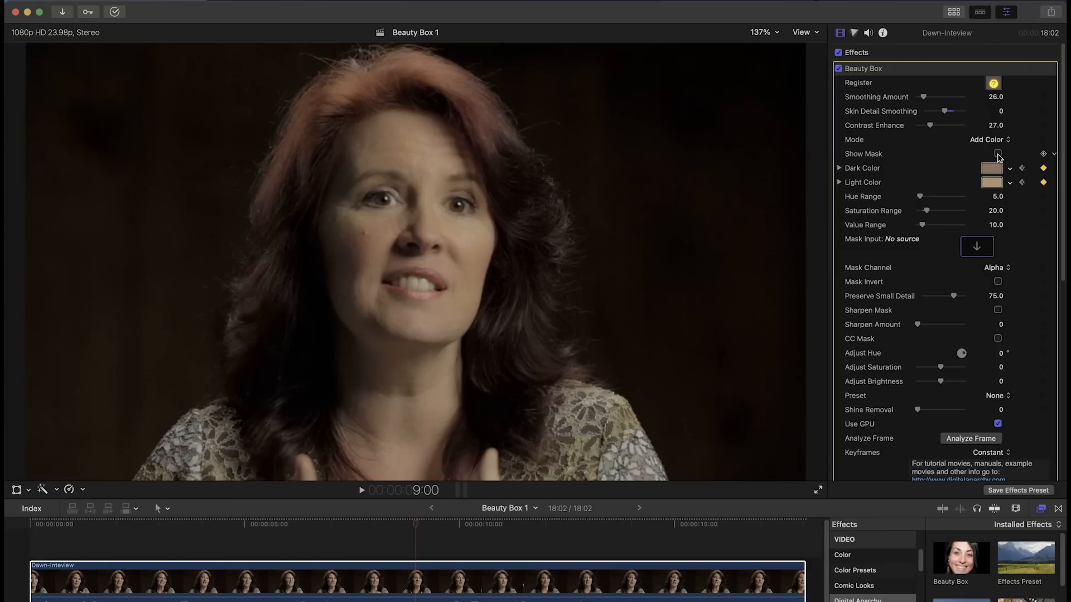
- Toggle Show Mask on both Beauty Box instances and analyze the current frame for skin tones
{"action": "left_click", "coordinate": [839, 68]}
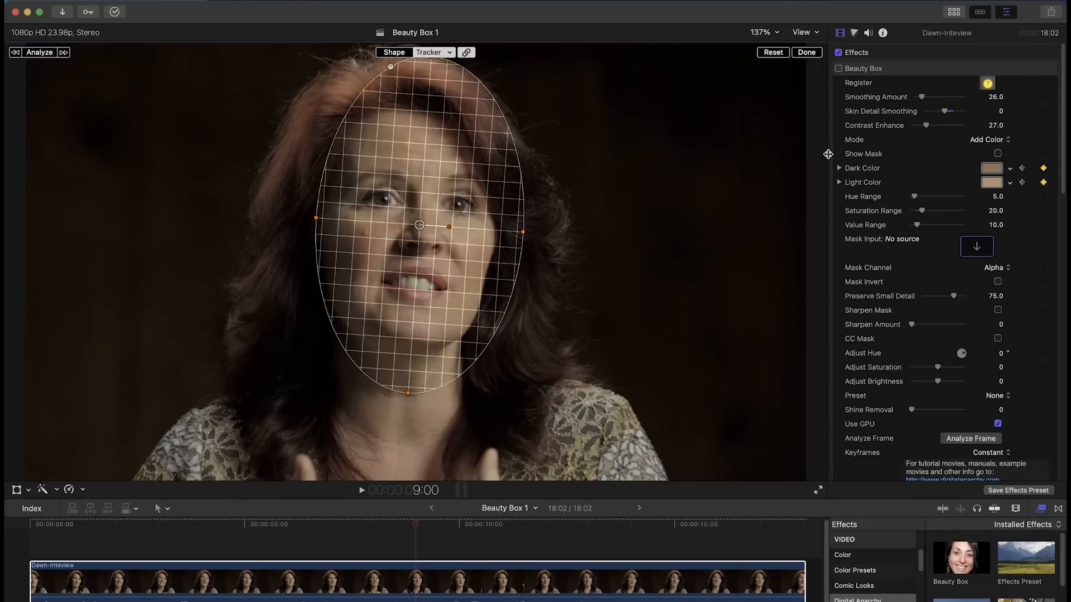
{"action": "left_click", "coordinate": [997, 154]}
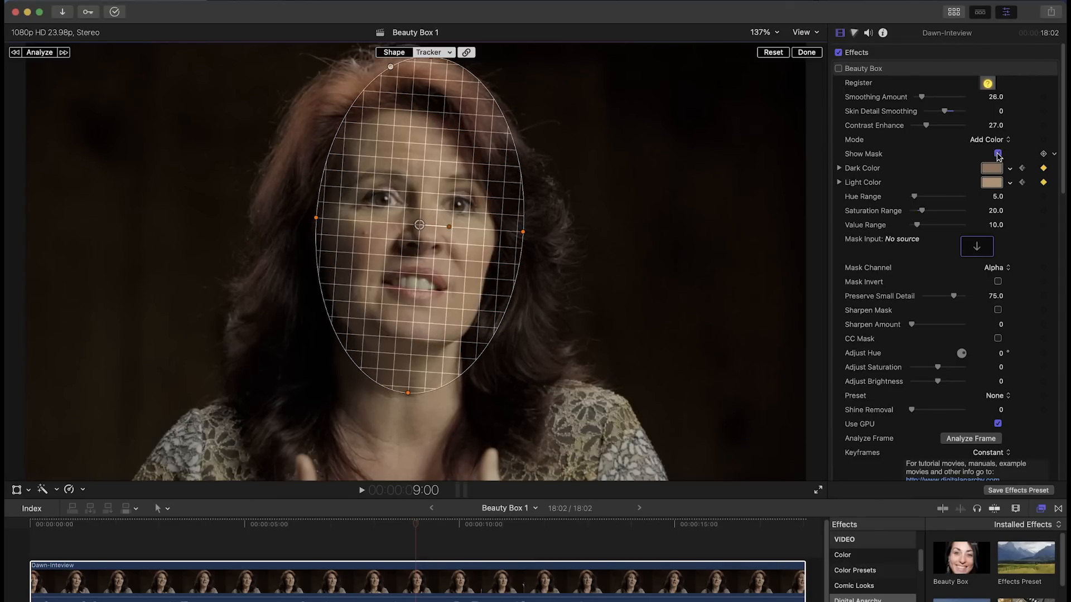
{"action": "left_click", "coordinate": [997, 154]}
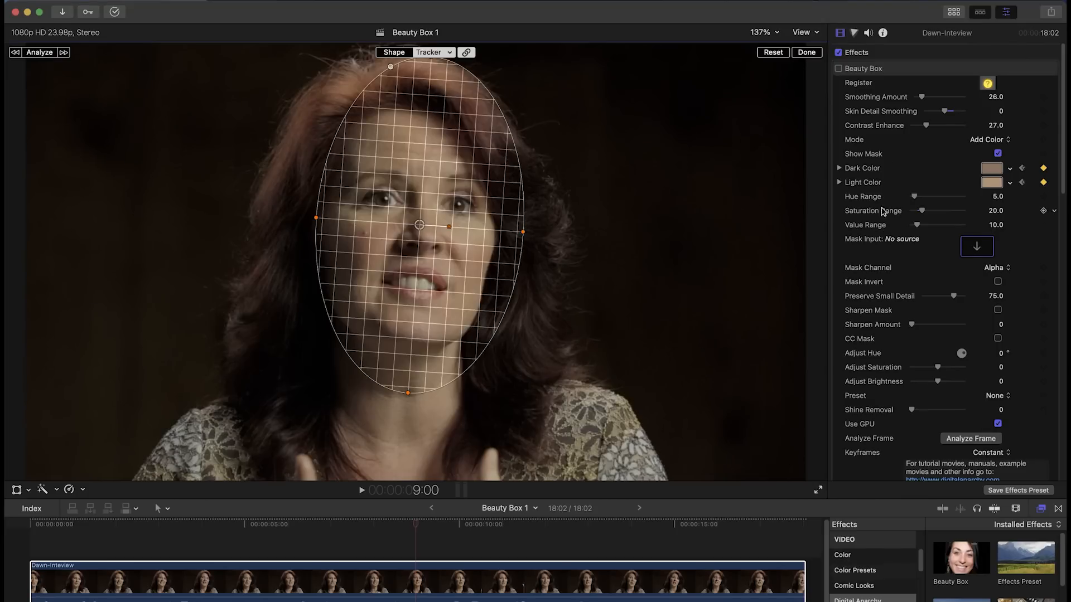
{"action": "scroll", "scroll_direction": "down", "scroll_amount": 3}
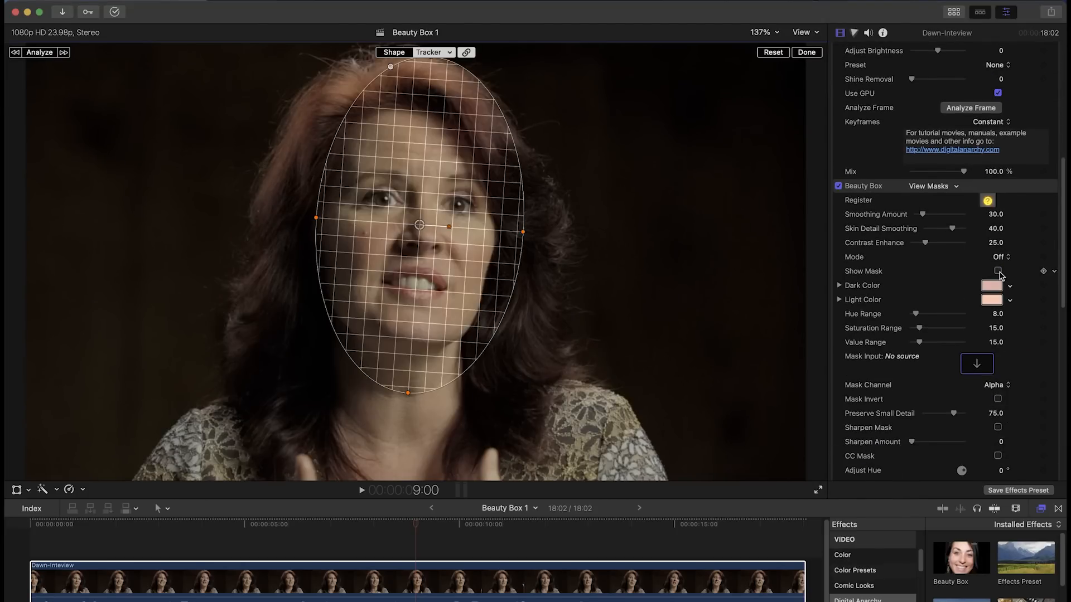
{"action": "left_click", "coordinate": [998, 270]}
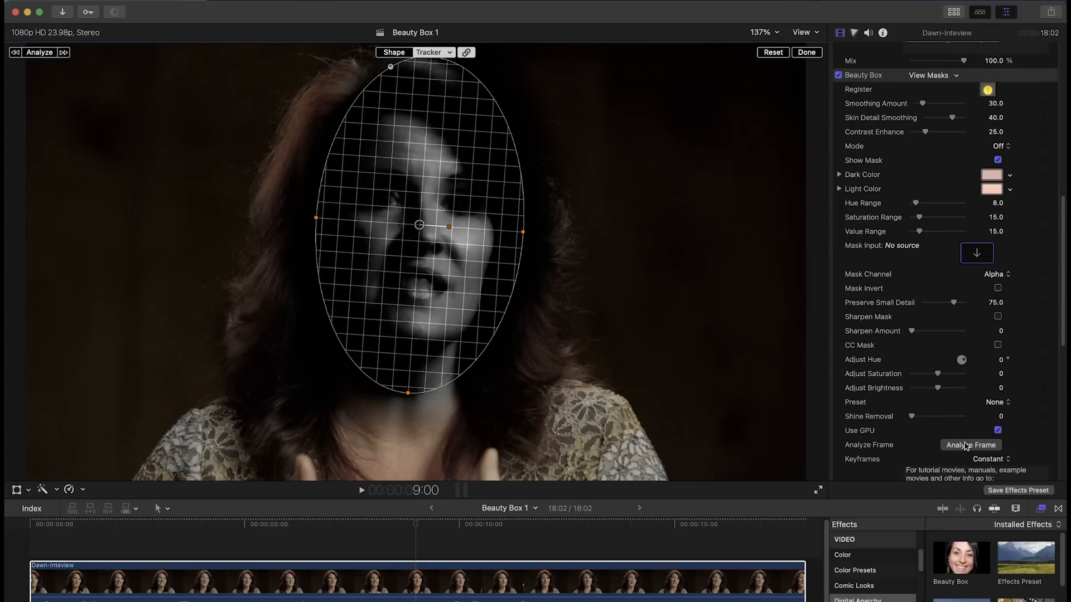
{"action": "left_click", "coordinate": [971, 445]}
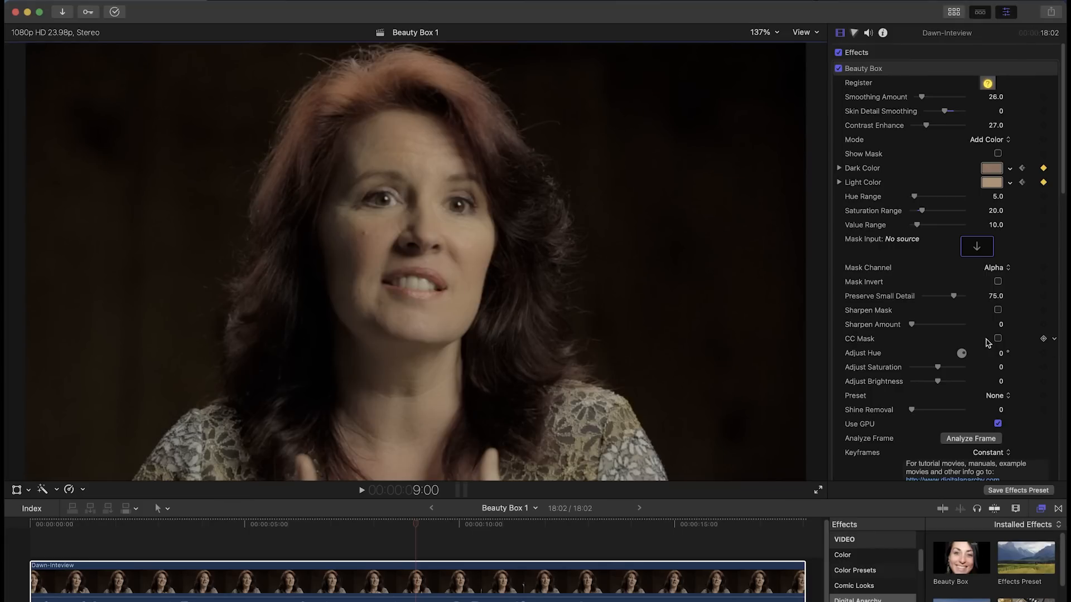
- Turn on CC Mask and set the skin Adjust Saturation value to -3.0
{"action": "left_click", "coordinate": [997, 339]}
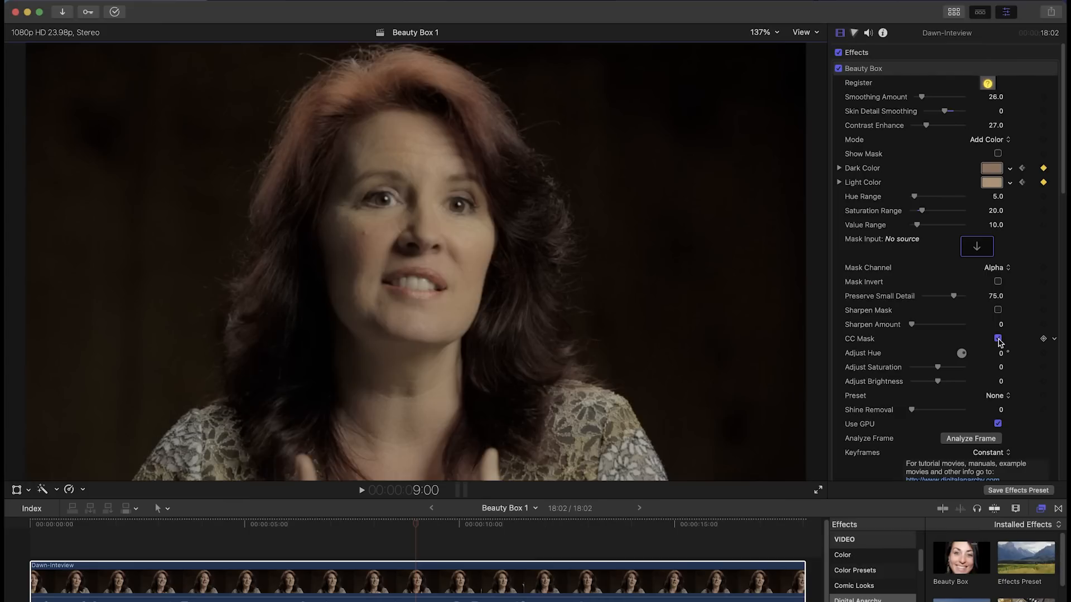
{"action": "left_click", "coordinate": [996, 339]}
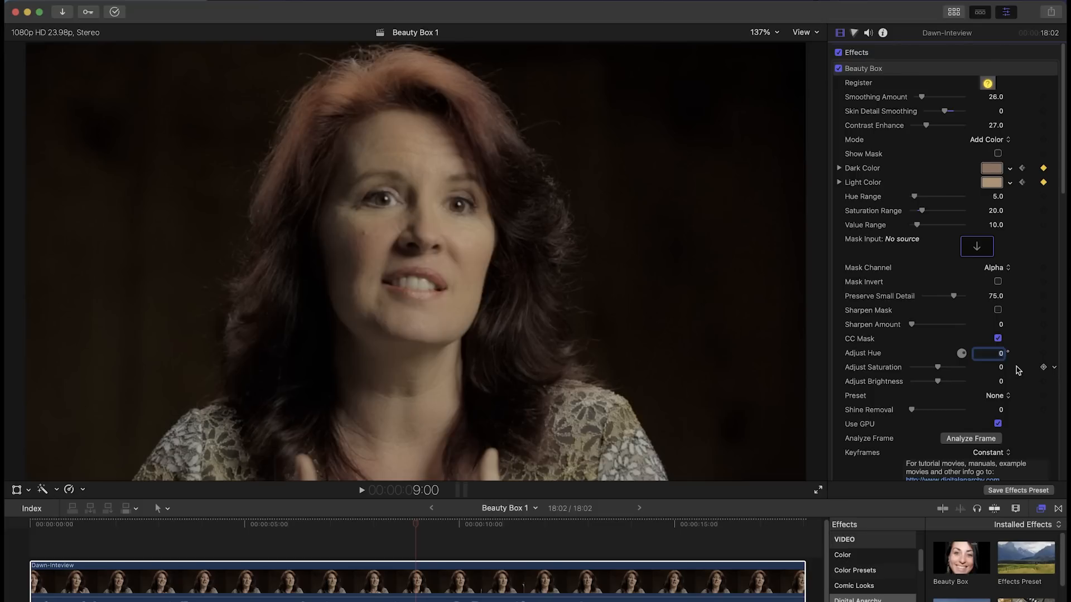
{"action": "type", "text": "5.0"}
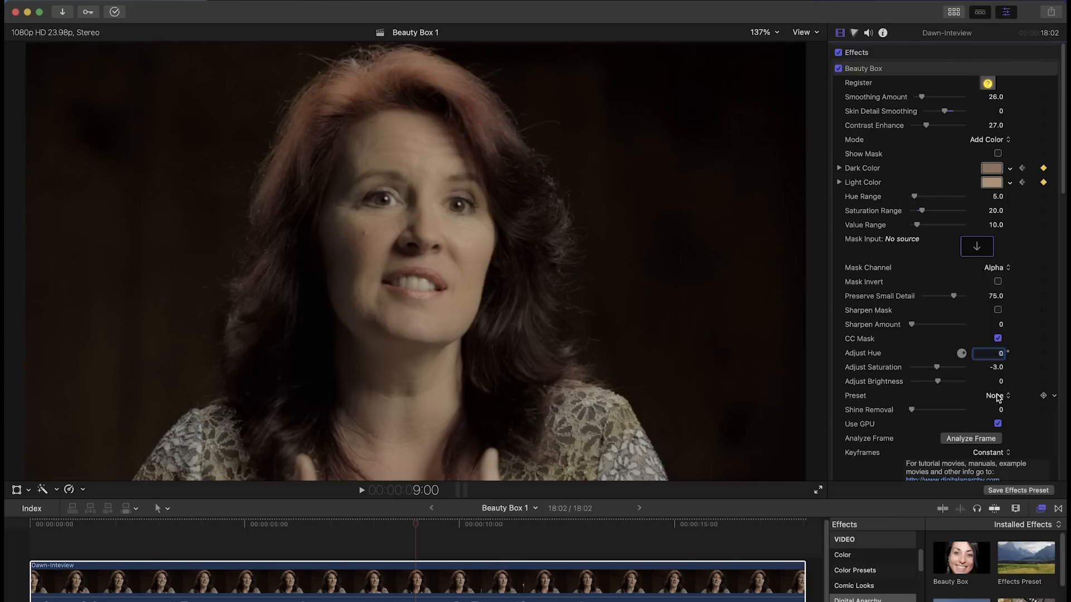
- Try the Beauty Subdued and Blue Love presets, then set Preset back to None
{"action": "left_click", "coordinate": [996, 395]}
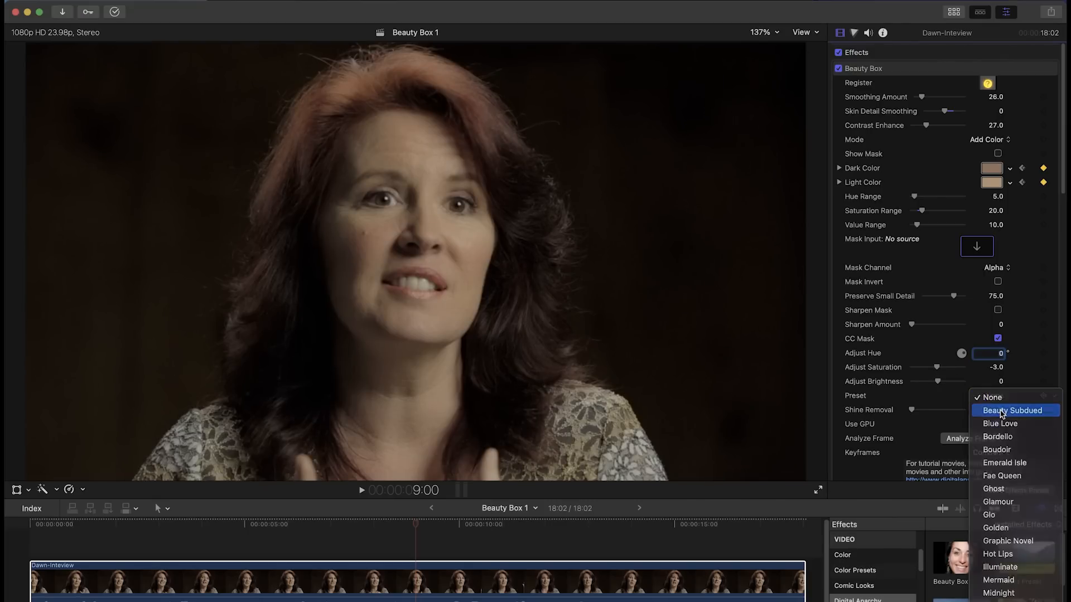
{"action": "left_click", "coordinate": [1011, 411]}
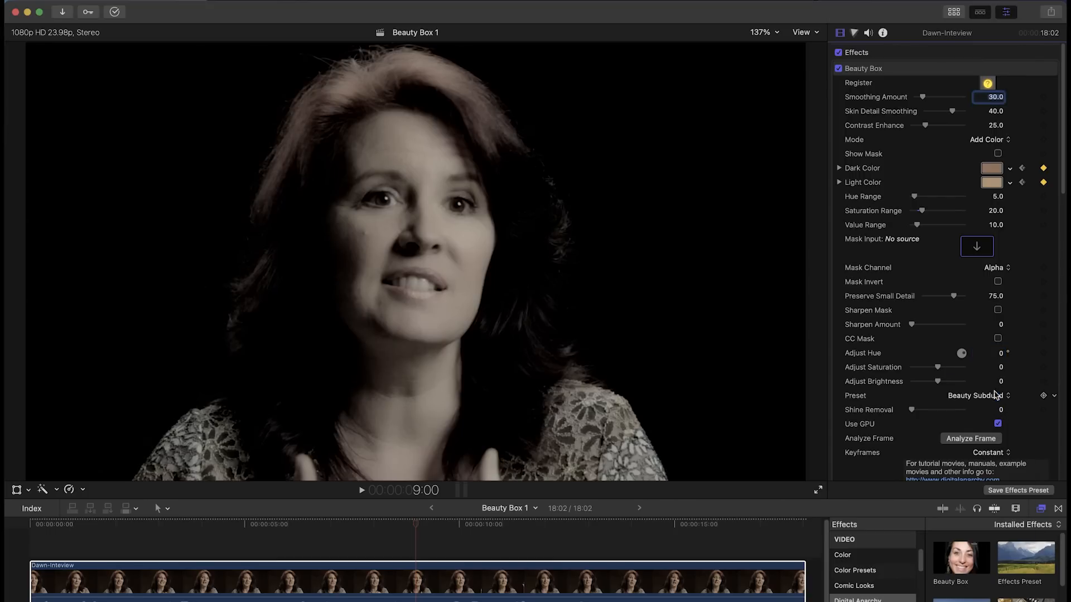
{"action": "left_click", "coordinate": [986, 395]}
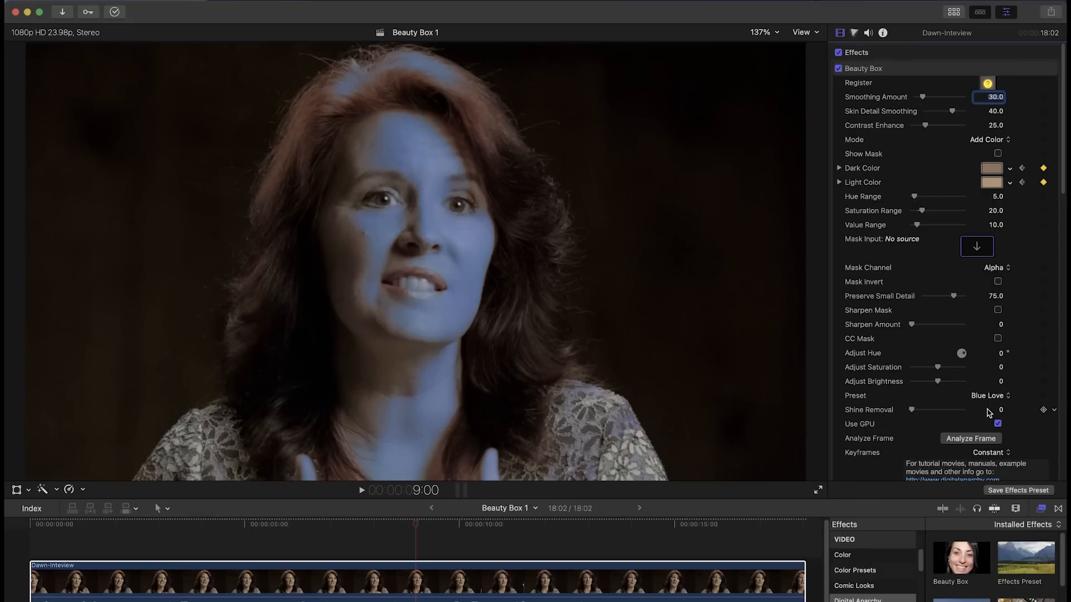
{"action": "left_click", "coordinate": [990, 395]}
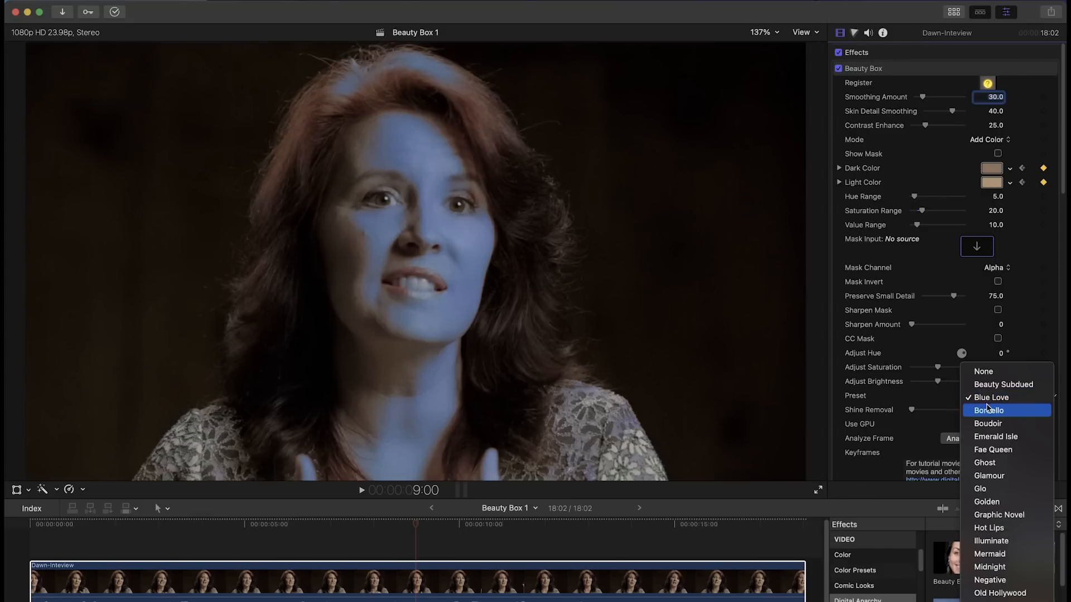
{"action": "left_click", "coordinate": [989, 410]}
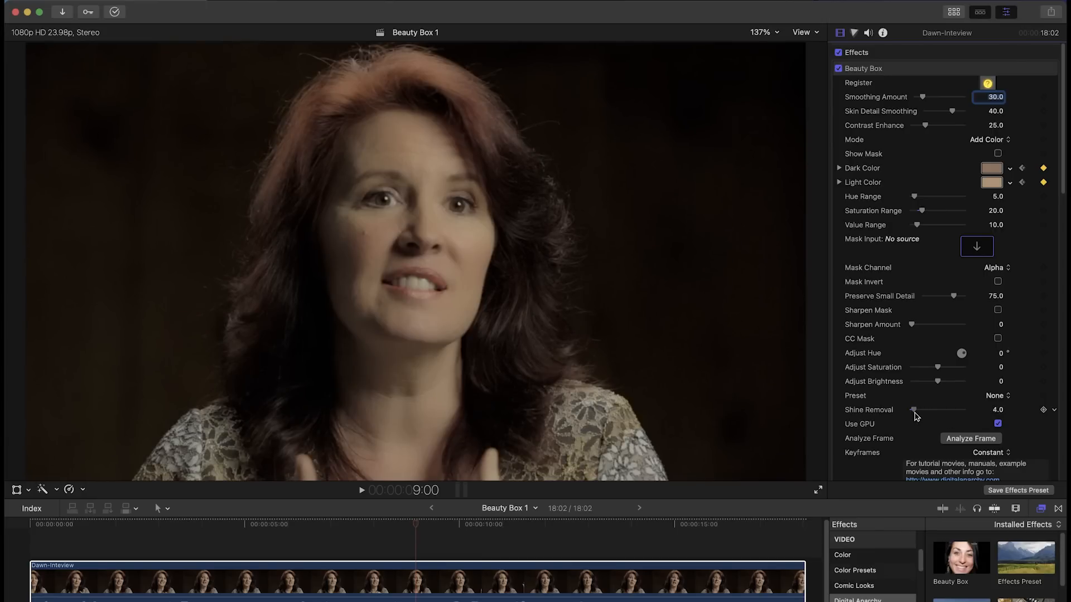
- Scroll the Beauty Box inspector down to the Shine Removal slider
{"action": "scroll", "scroll_direction": "down", "scroll_amount": 3}
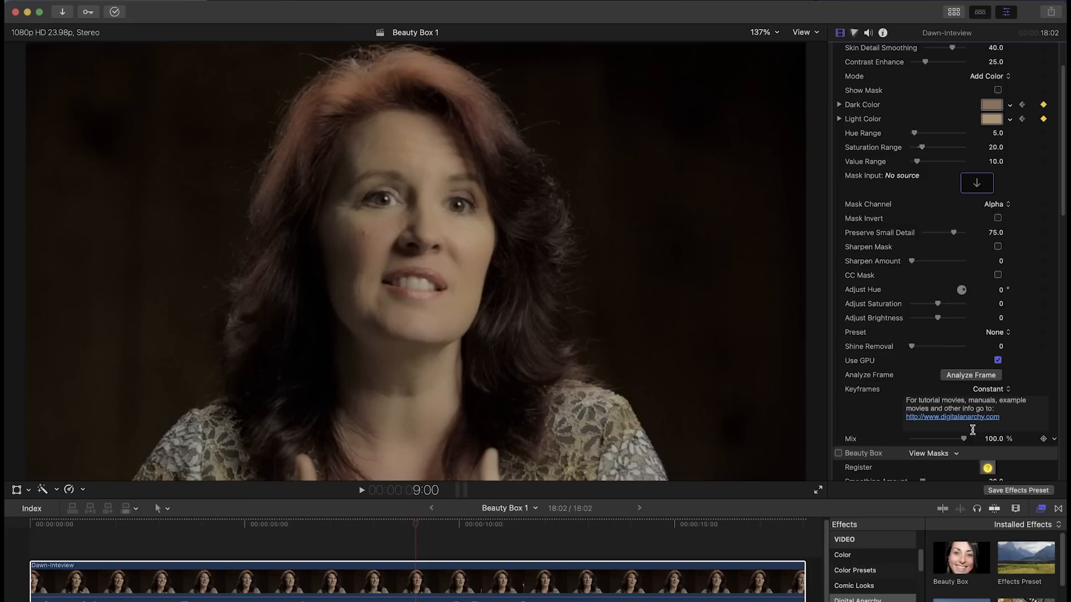
{"action": "mouse_move", "coordinate": [997, 393]}
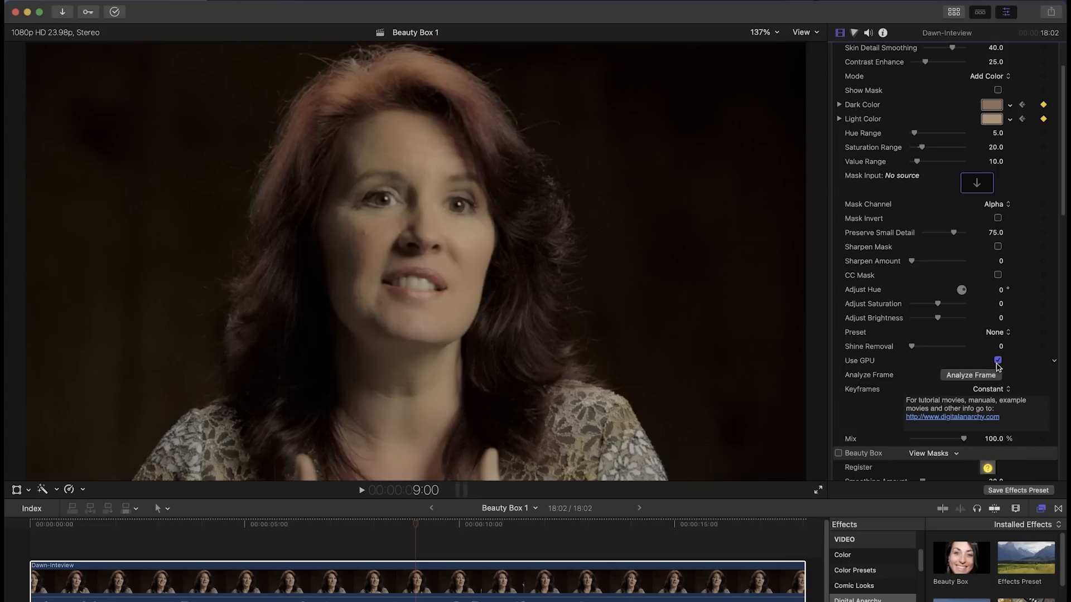
- Play the clip with Use GPU off, then re-enable Use GPU and play again
{"action": "left_click", "coordinate": [997, 361]}
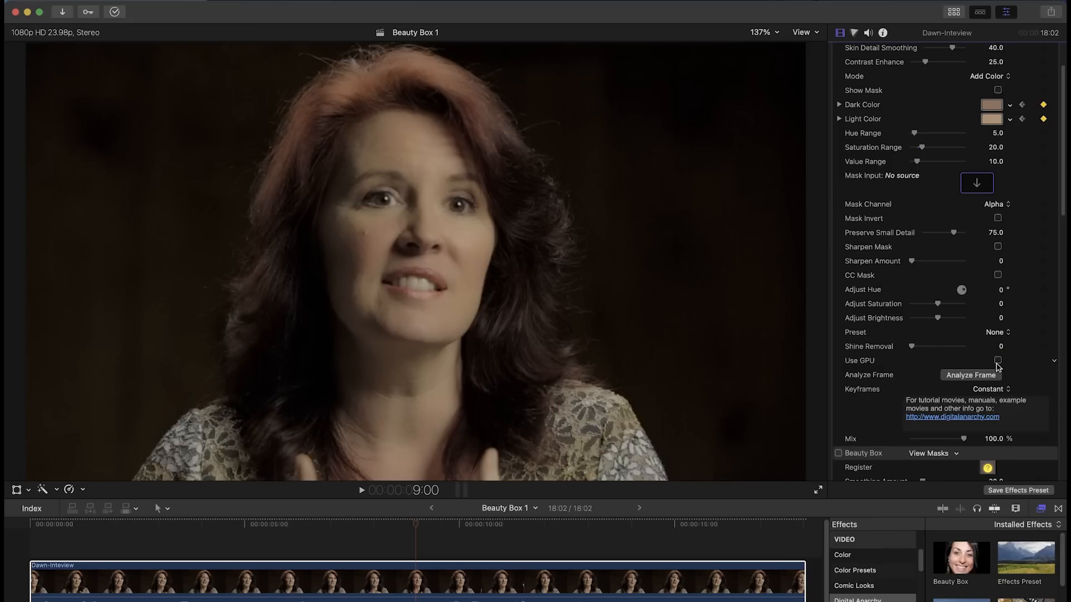
{"action": "mouse_move", "coordinate": [572, 346]}
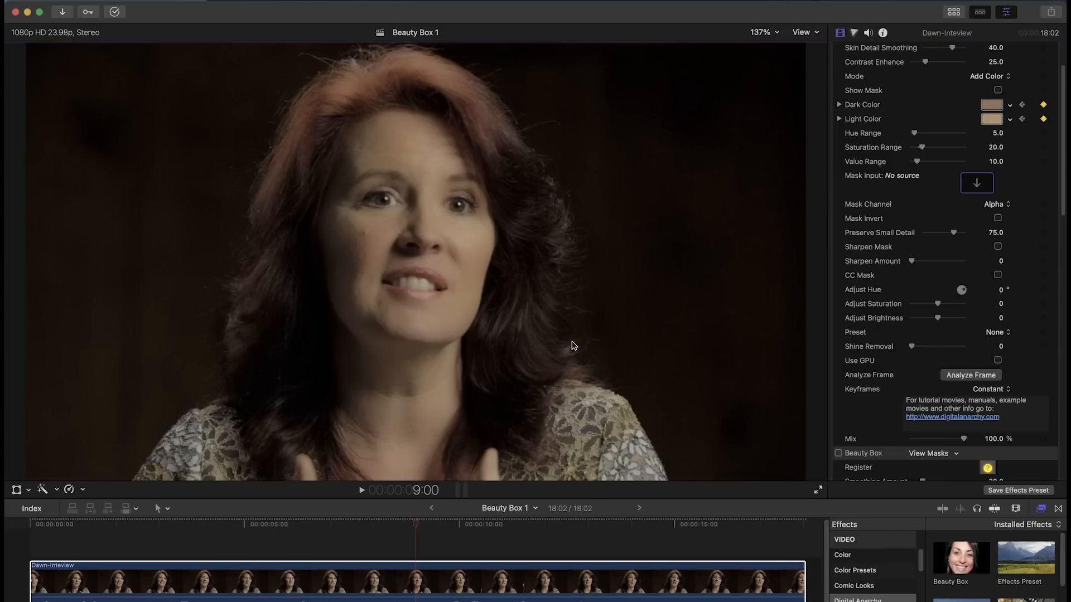
{"action": "left_click", "coordinate": [361, 490]}
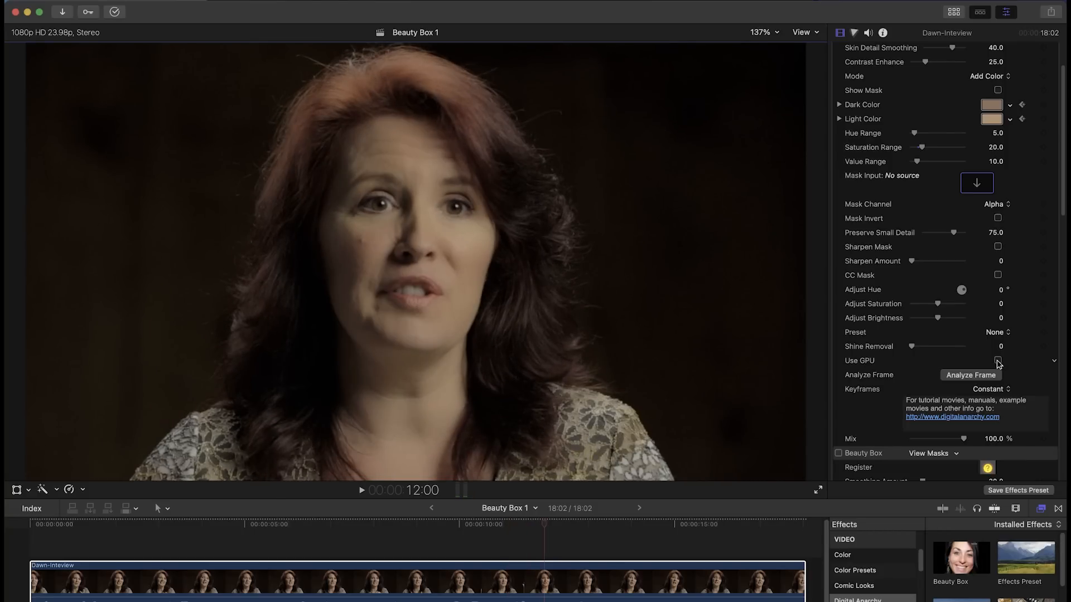
{"action": "left_click", "coordinate": [997, 360]}
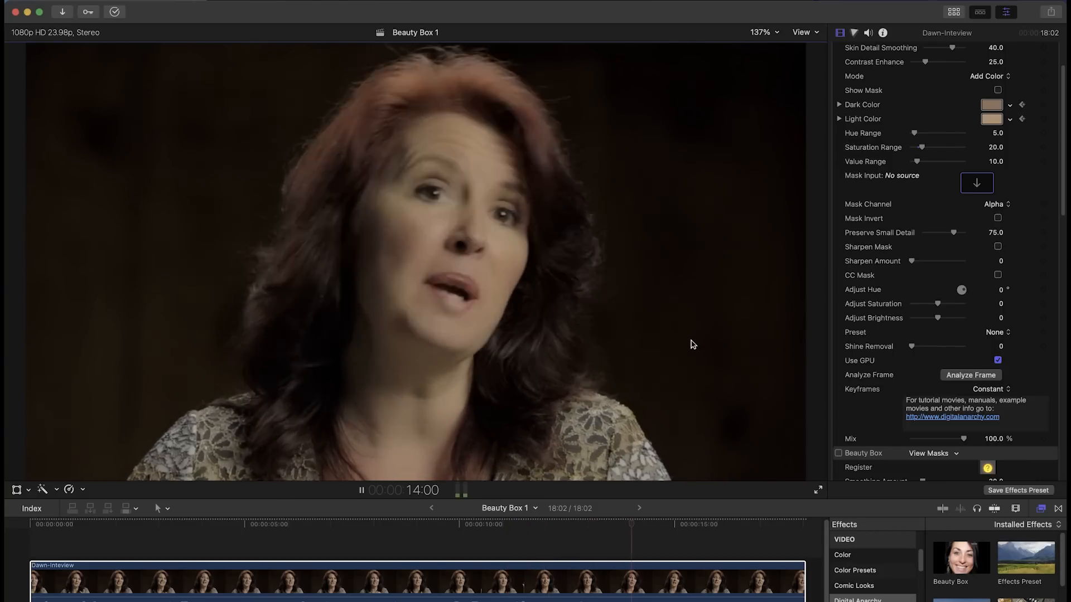
{"action": "left_click", "coordinate": [361, 491]}
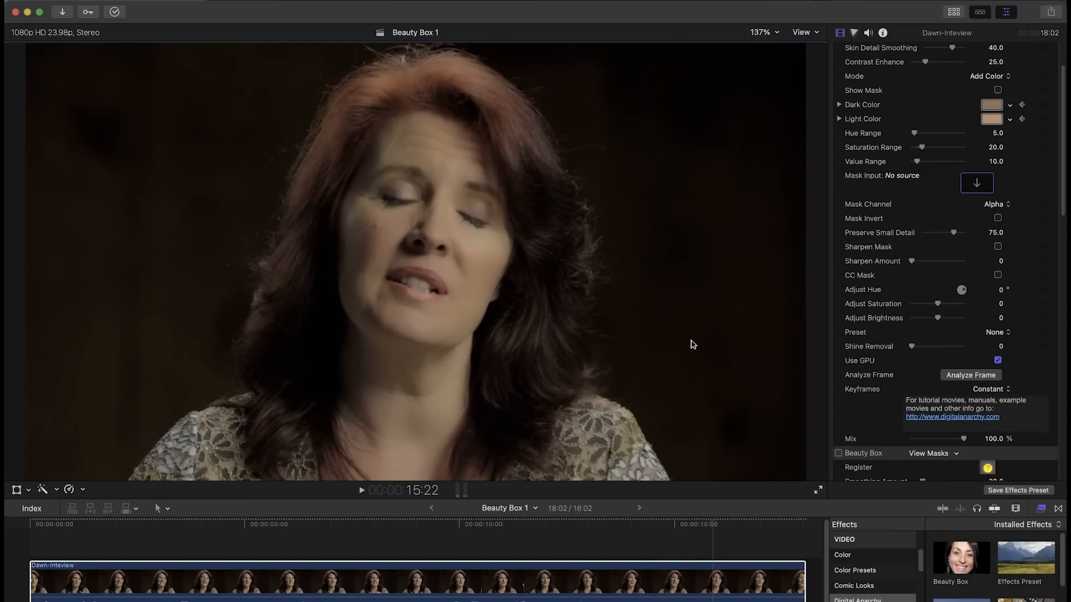
{"action": "left_click", "coordinate": [361, 490]}
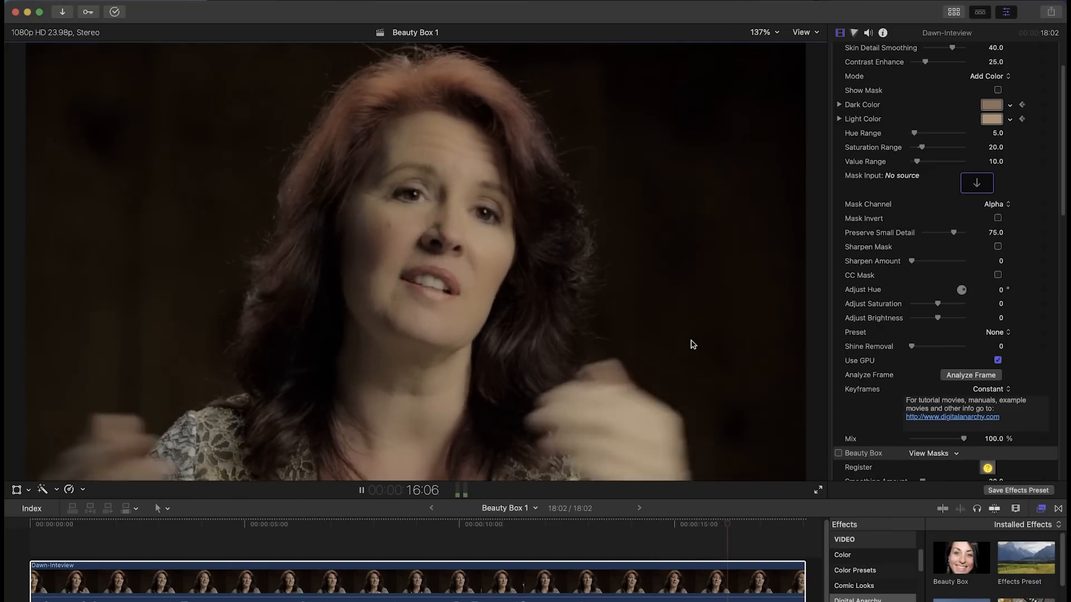